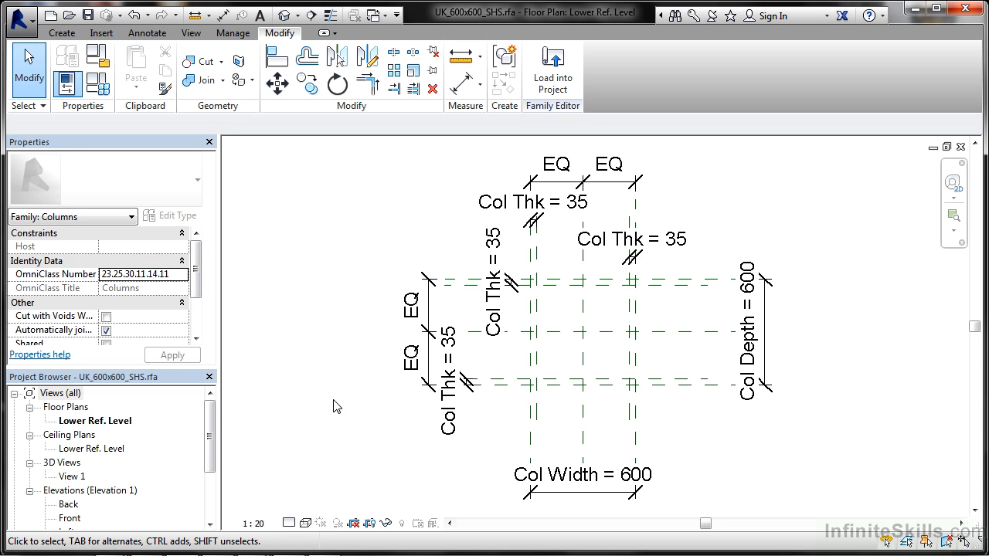
mouse_move(315, 380)
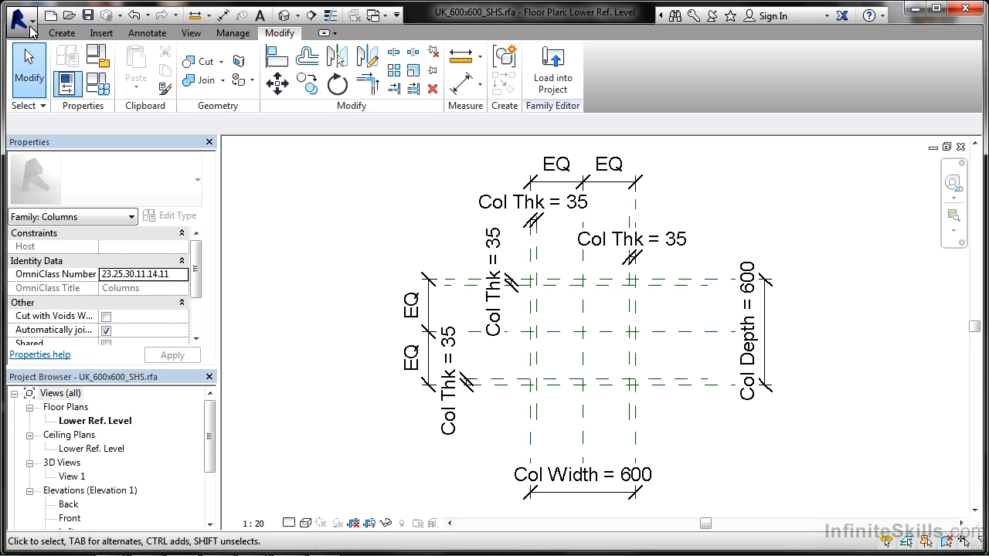
Save the column family as UK_600x600_SHS.rfa in the Projects folder, reusing the existing name.
click(22, 22)
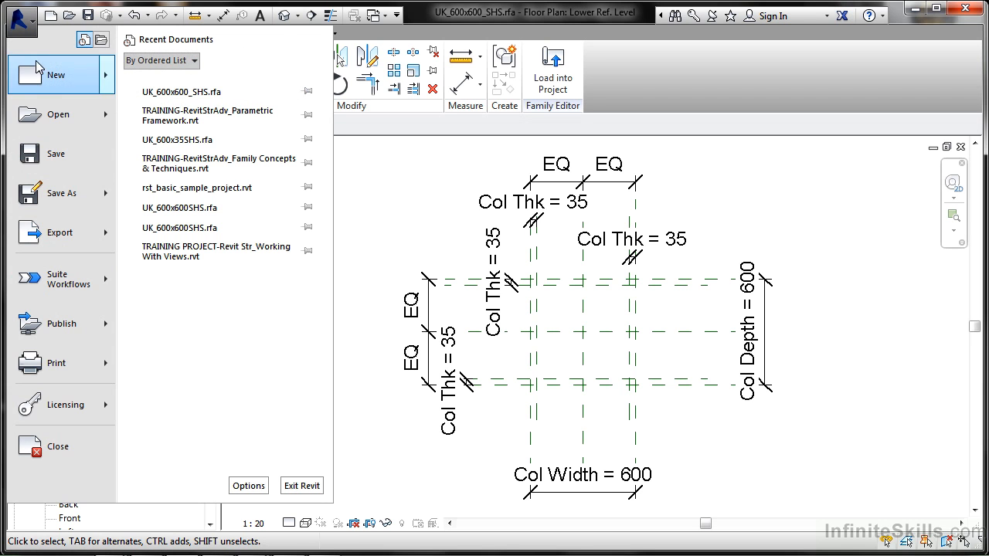
click(62, 191)
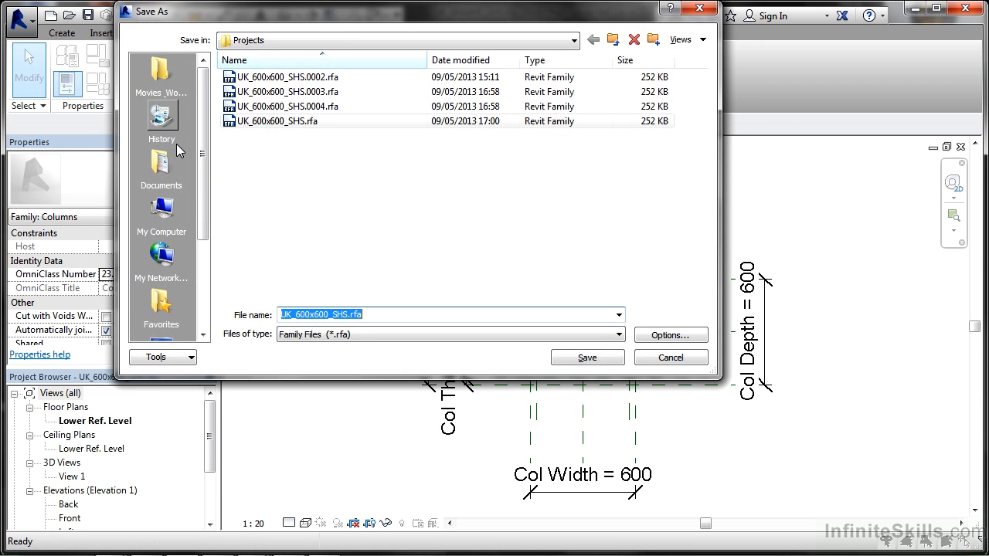
mouse_move(278, 61)
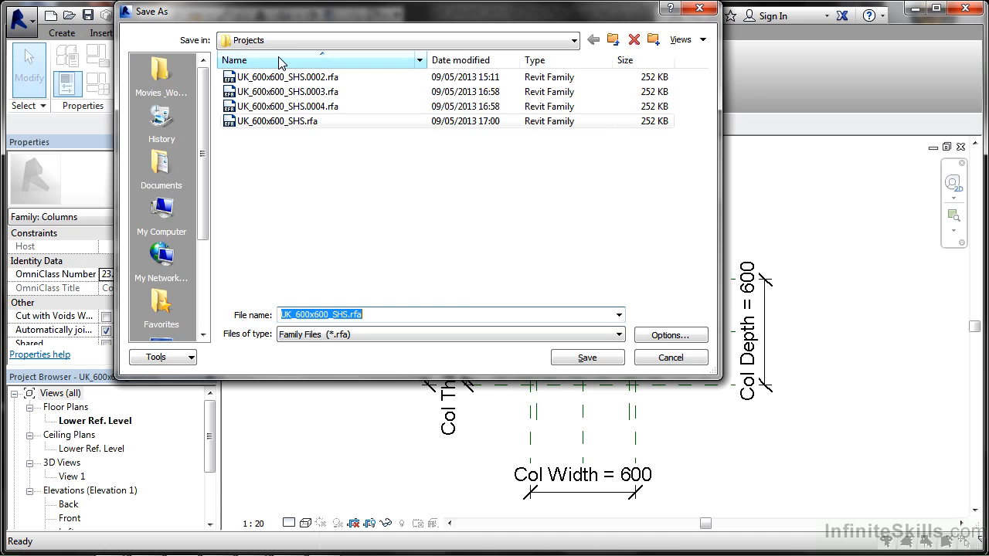
click(279, 120)
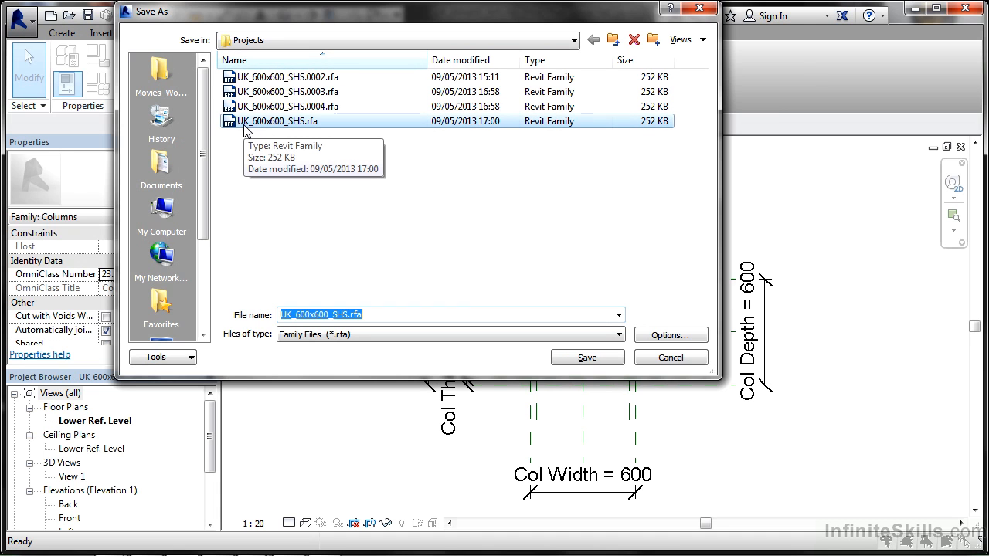
mouse_move(300, 126)
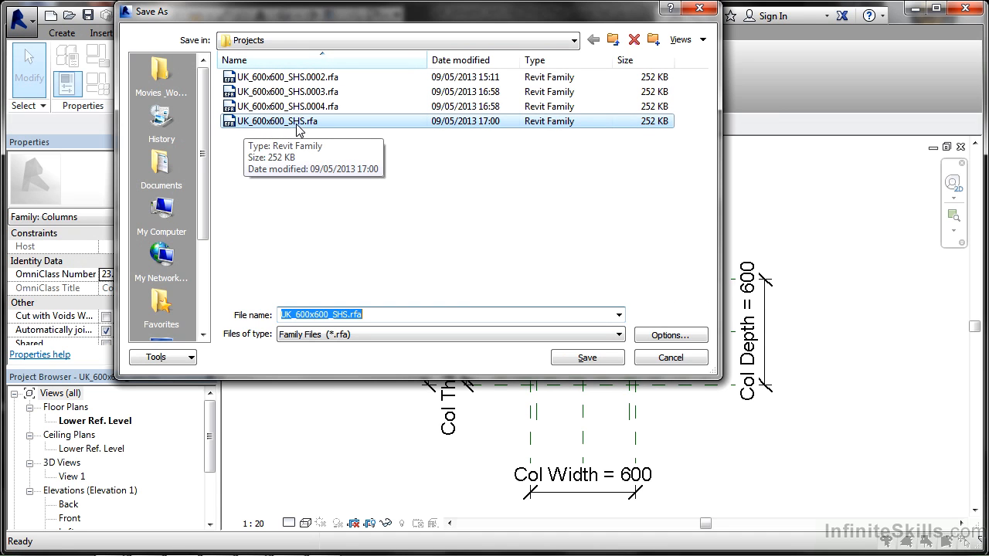
mouse_move(318, 84)
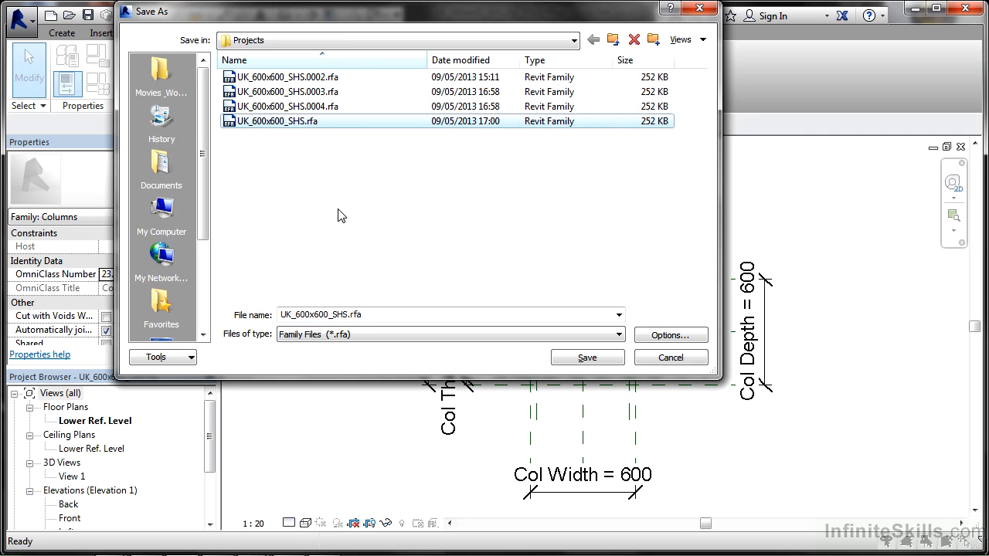
click(588, 357)
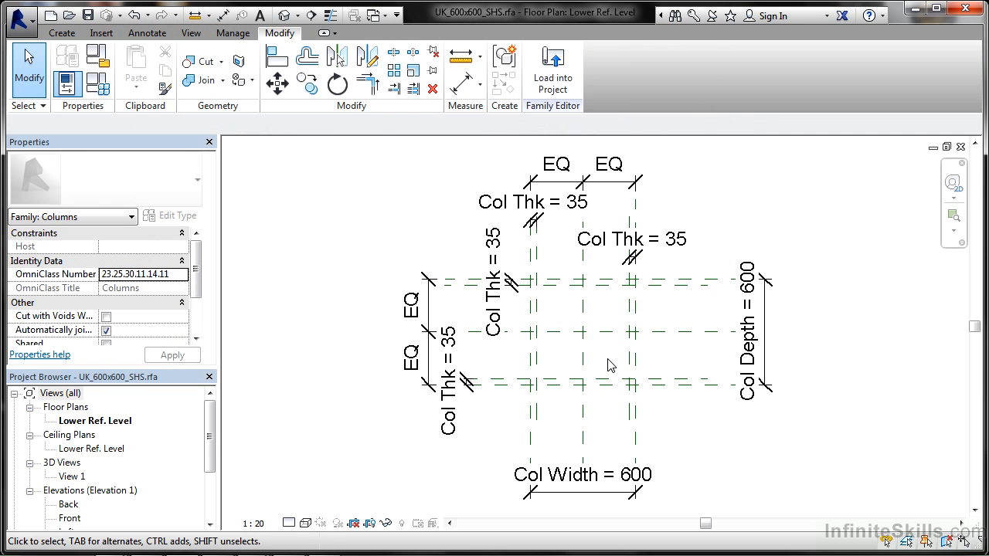
mouse_move(460, 215)
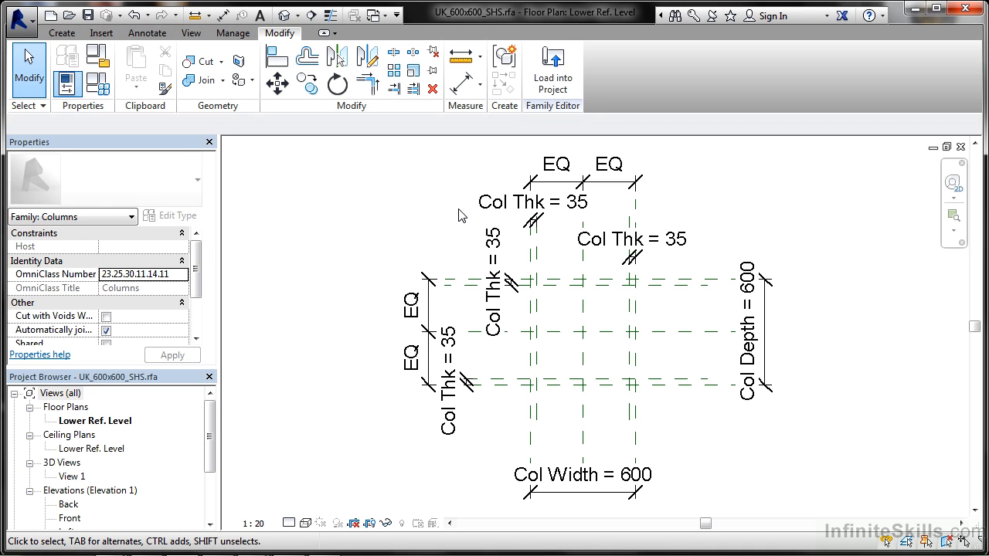
mouse_move(403, 201)
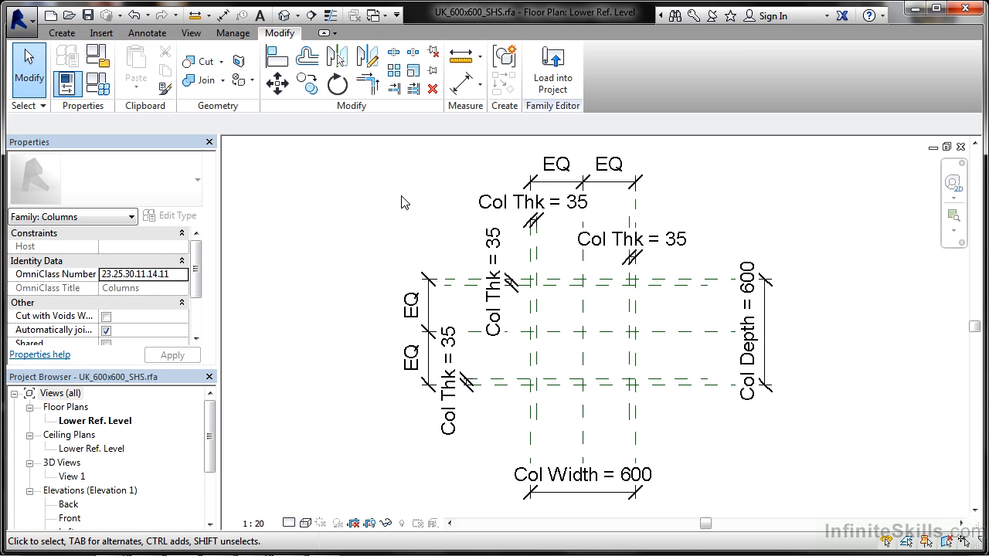
mouse_move(303, 188)
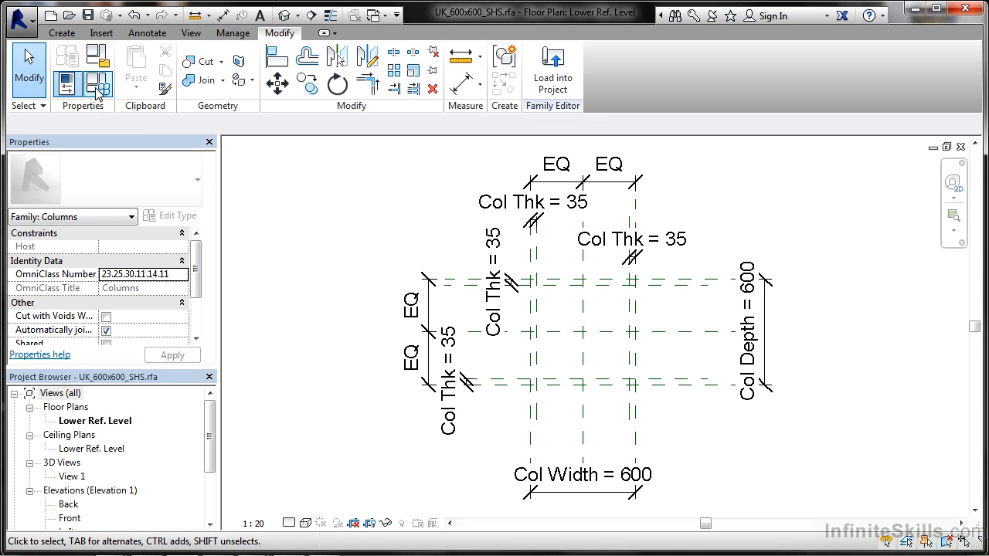
Show the Family Types dialog with Depth, Width, Col Width, Col Depth 600 and Col Thk 35.
click(95, 85)
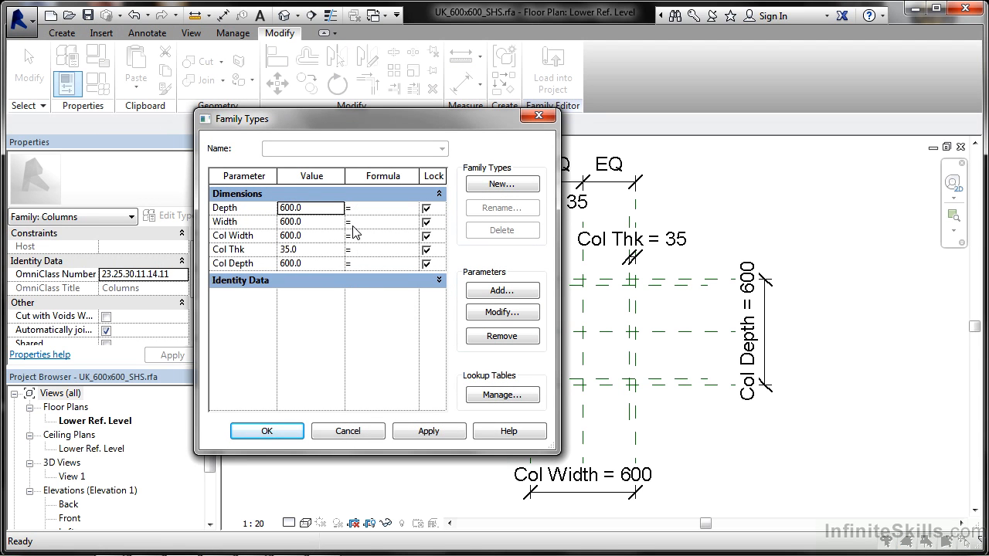
mouse_move(402, 248)
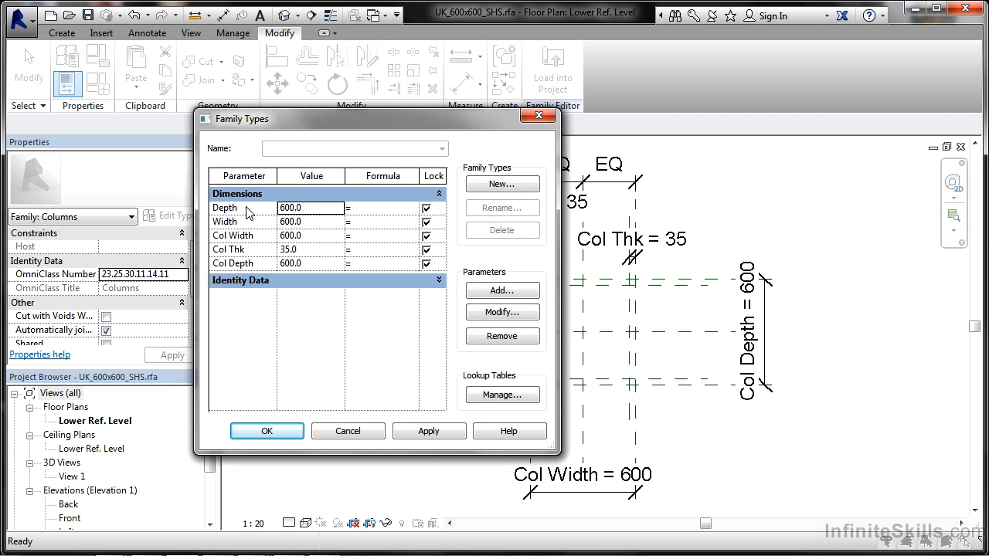
mouse_move(247, 213)
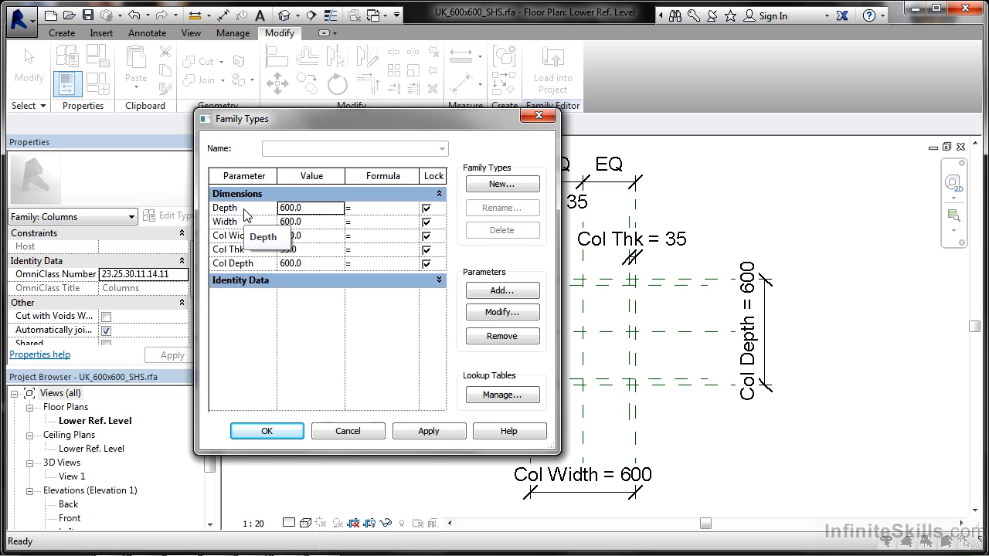
mouse_move(498, 275)
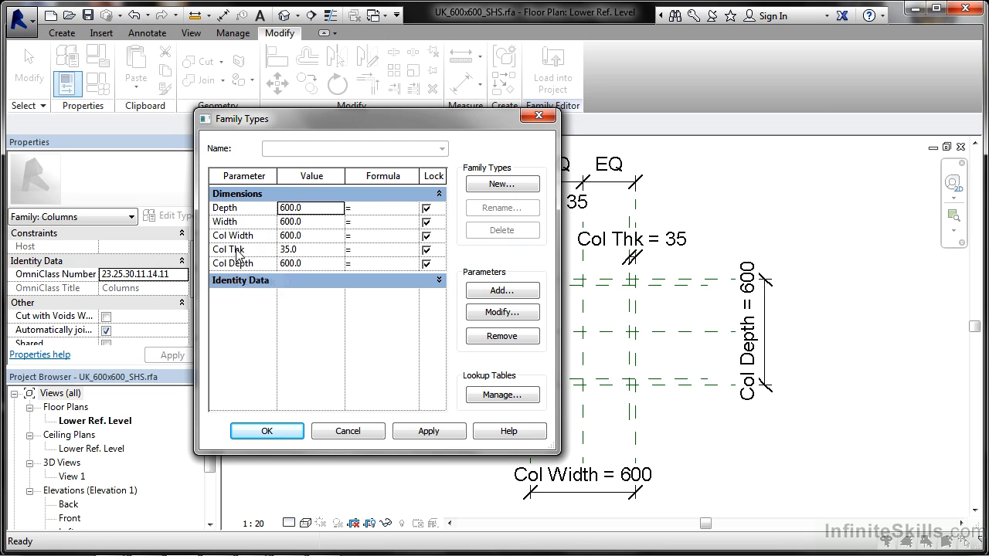
mouse_move(240, 235)
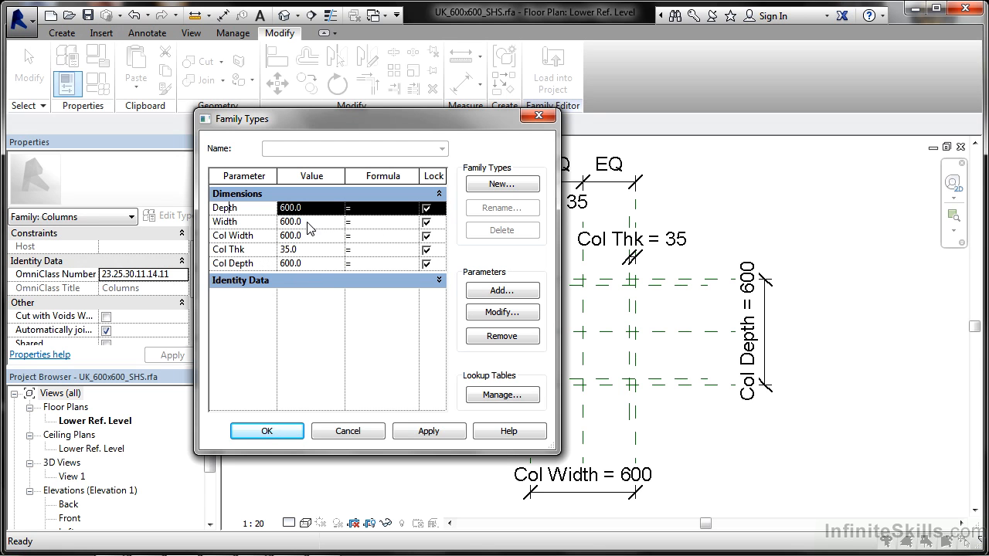
Remove the default Depth and Width parameters, confirming each deletion.
click(500, 335)
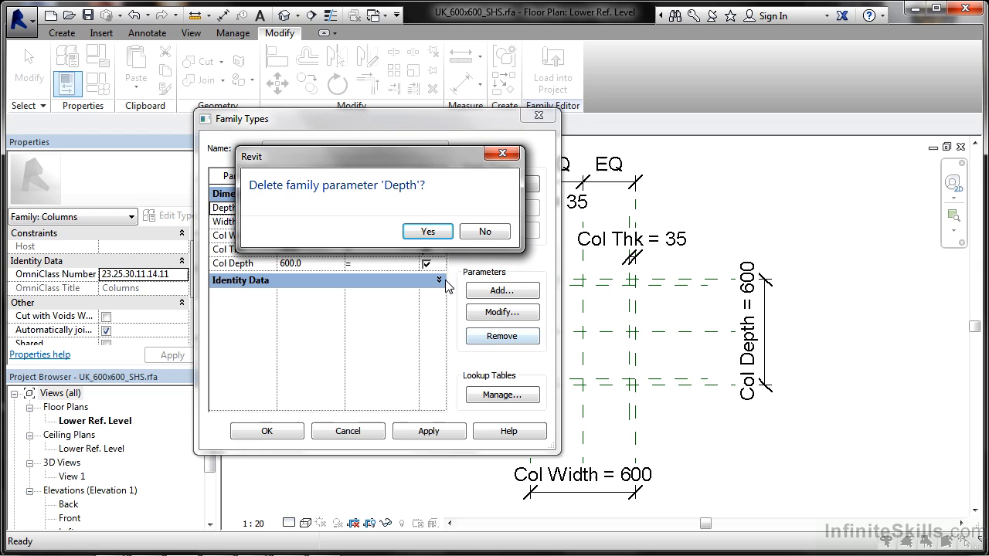
click(427, 231)
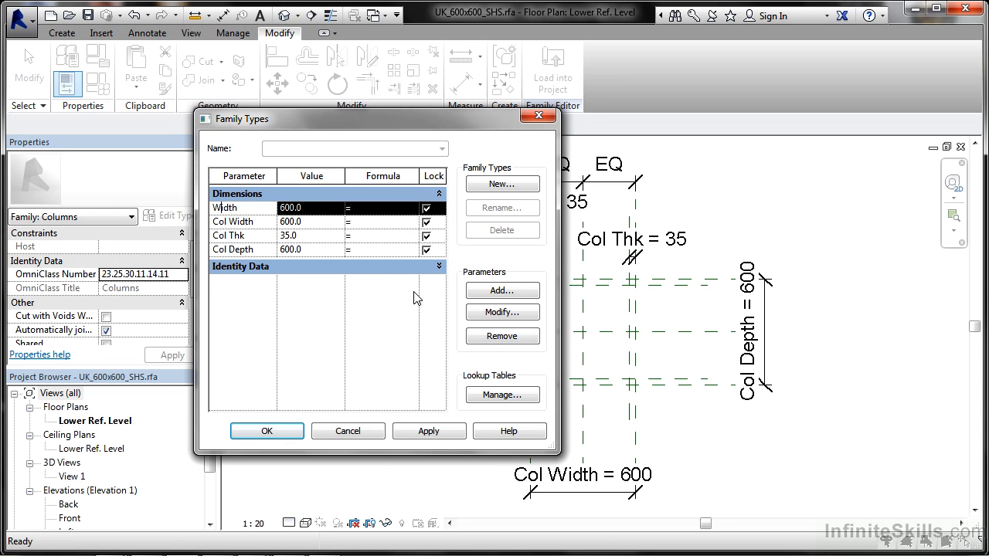
click(501, 335)
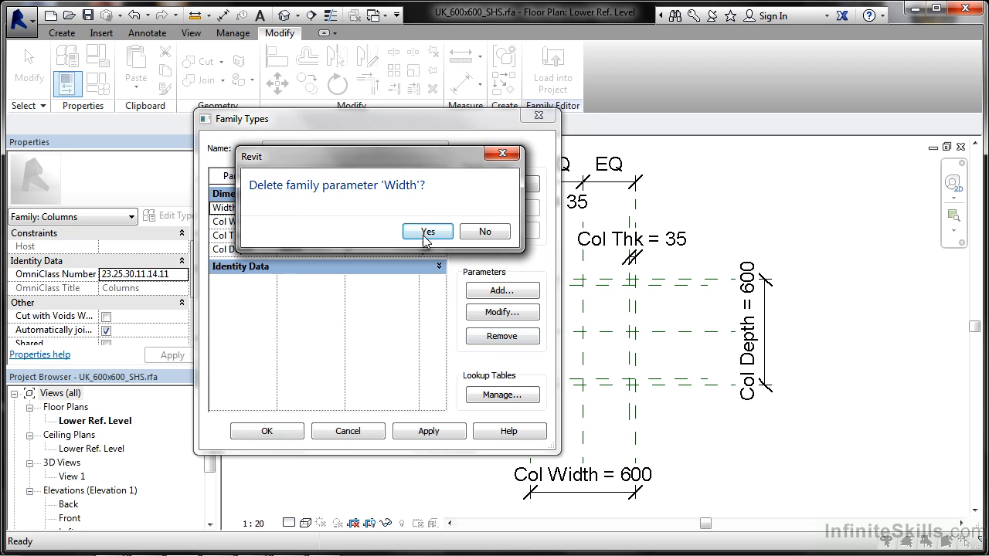
click(426, 231)
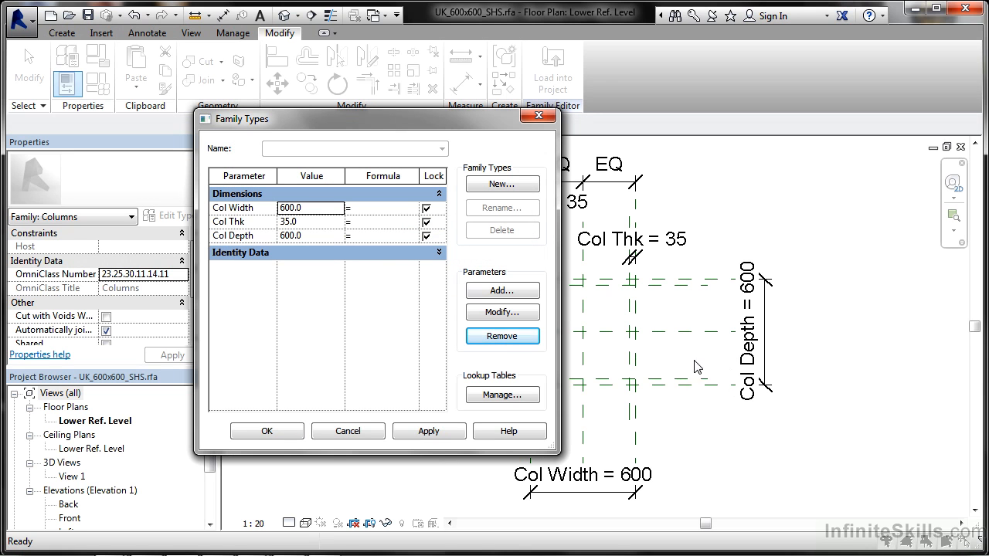
mouse_move(245, 265)
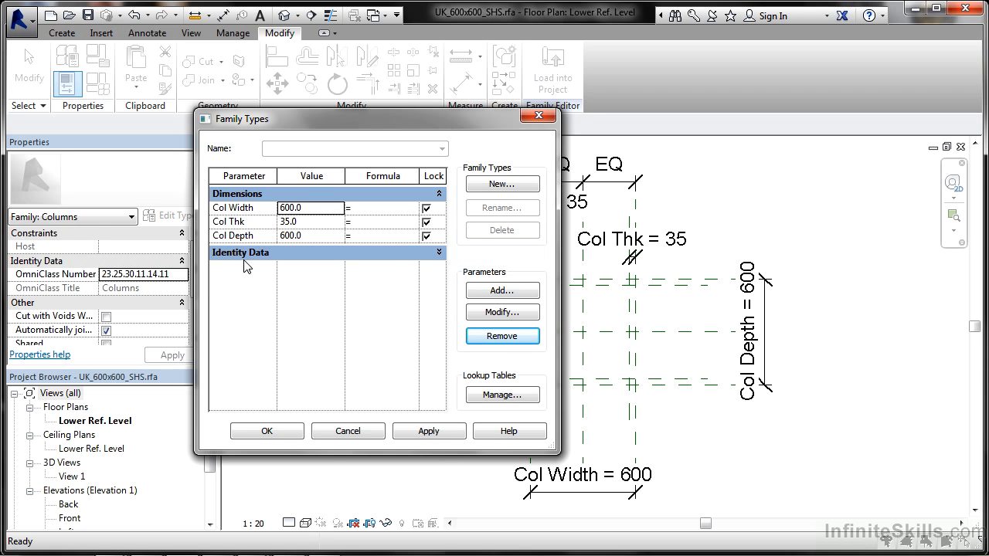
mouse_move(257, 317)
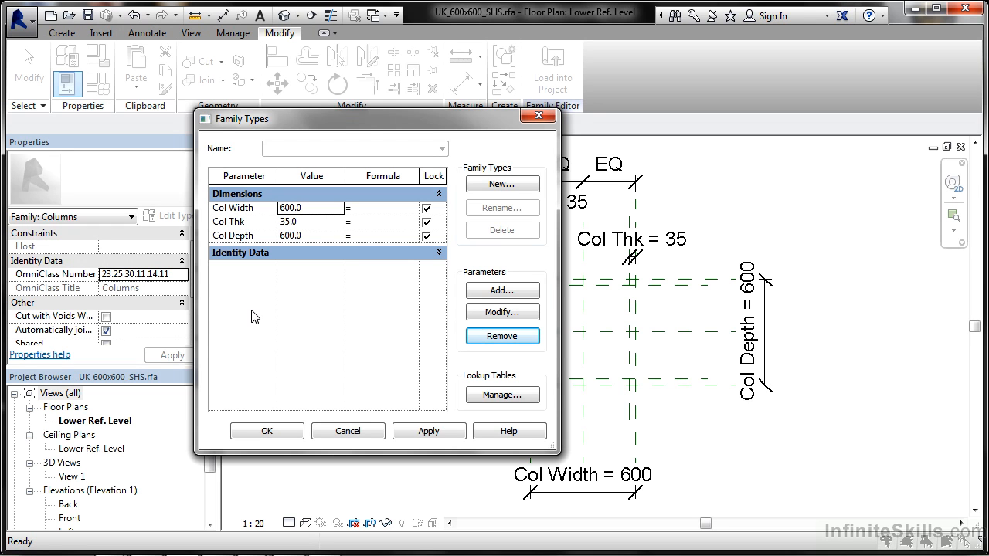
mouse_move(303, 321)
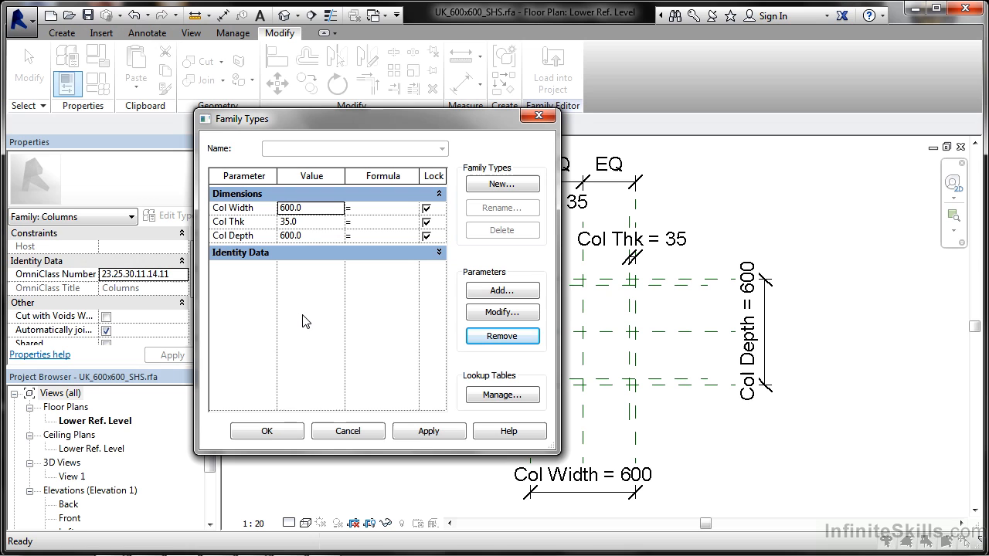
mouse_move(442, 208)
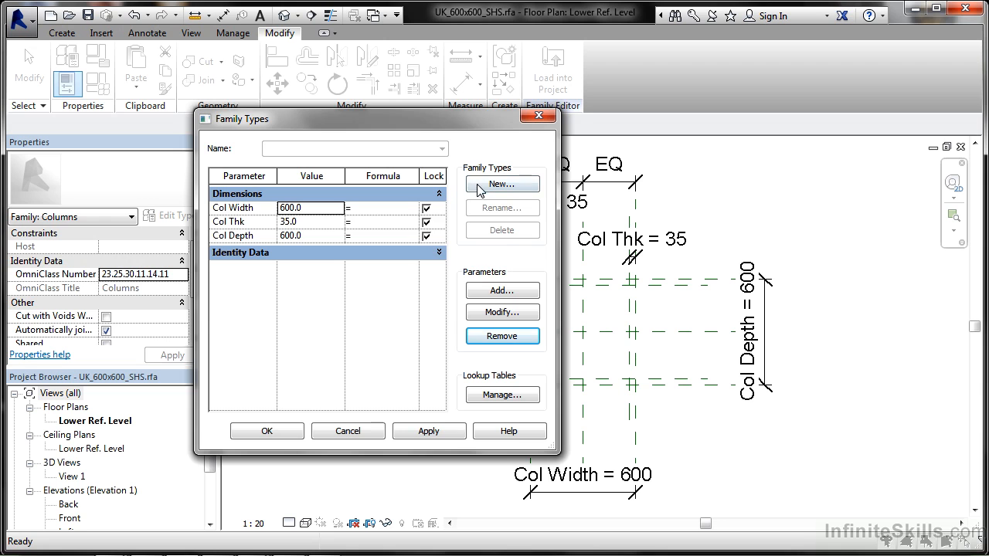
Add a new type named UK_600x600x35 SHS keeping Col Width 600, Col Thk 35, Col Depth 600.
click(502, 183)
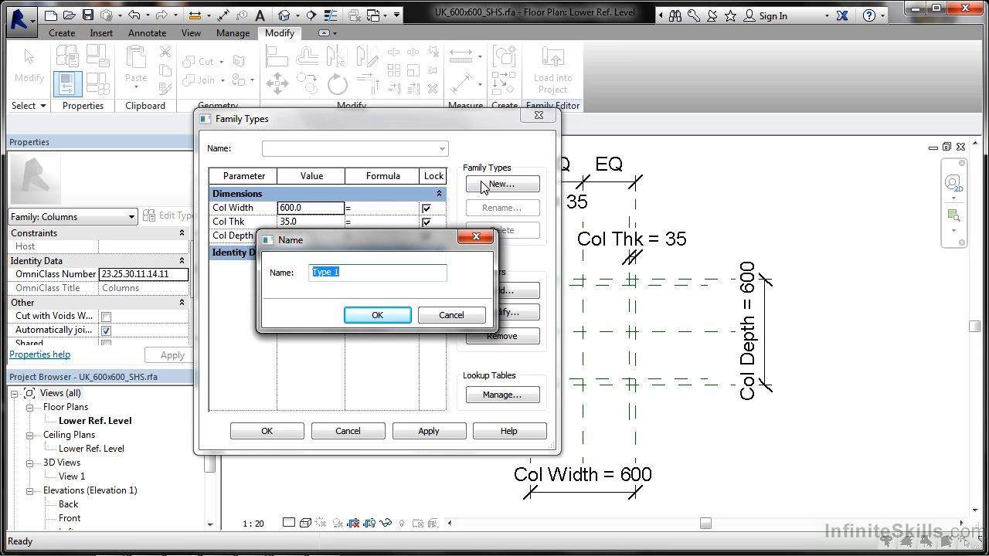
text(UK_60)
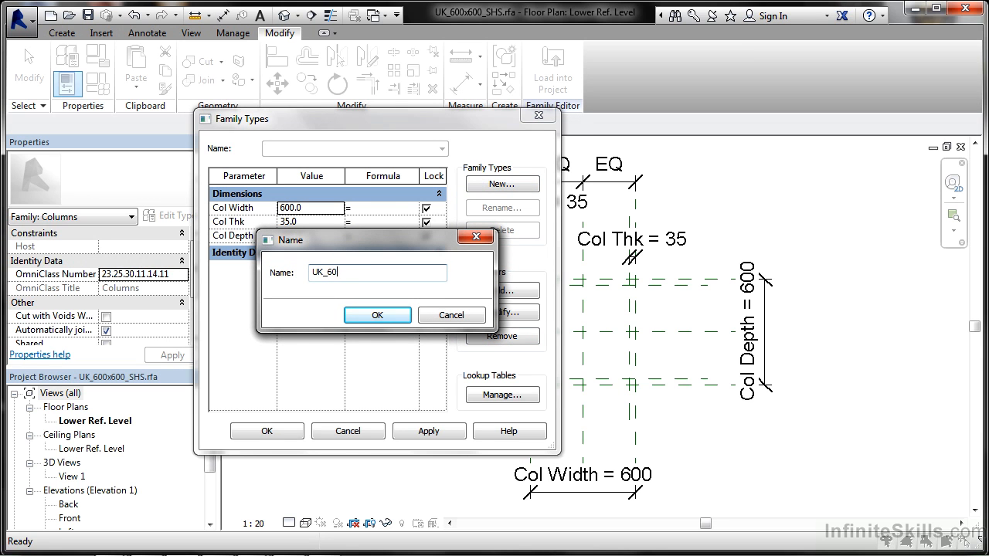
text(0x600)
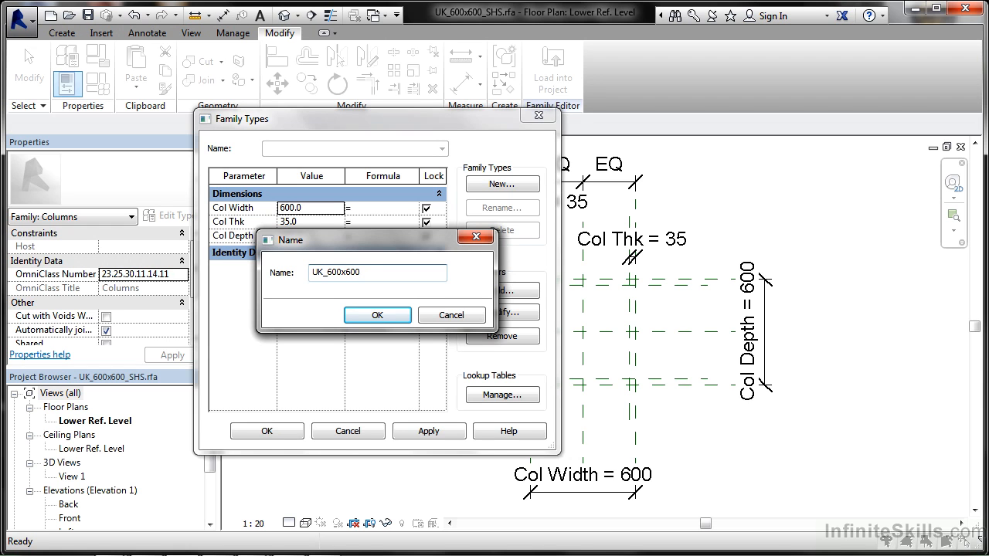
text(x35)
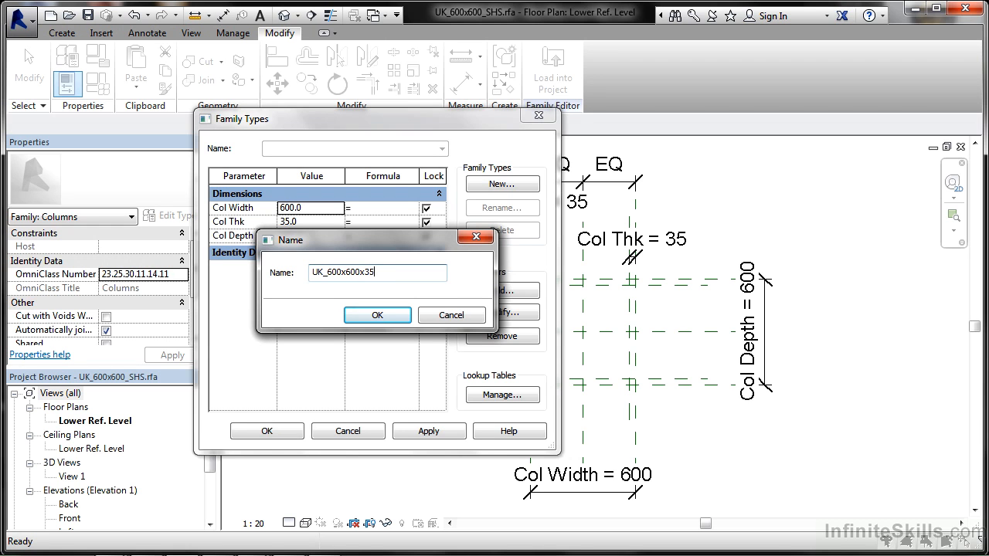
text(SHS)
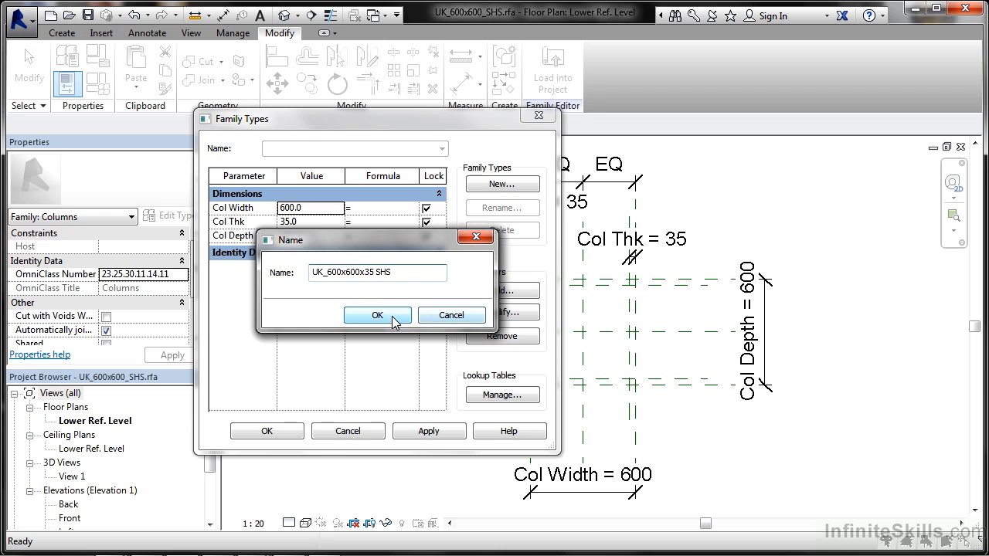
click(377, 316)
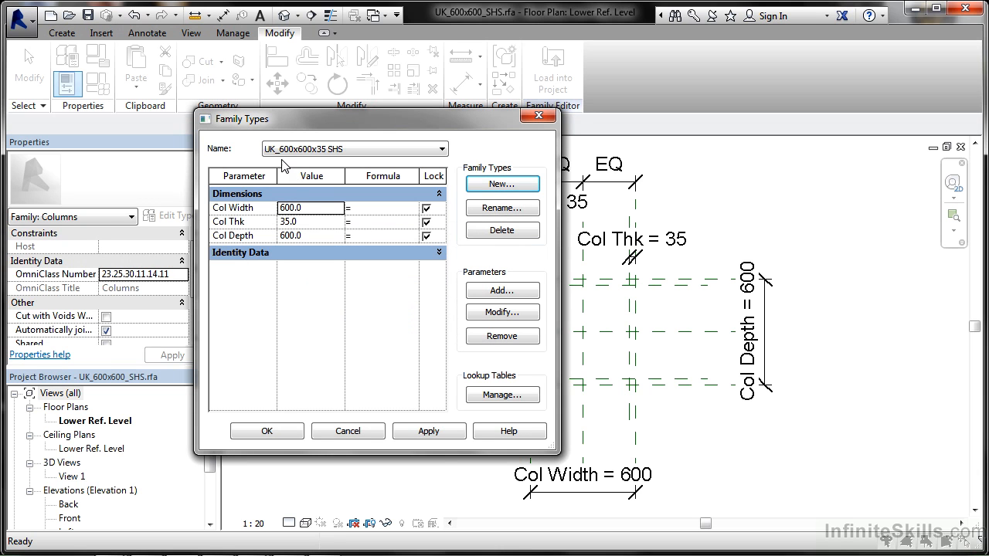
click(442, 148)
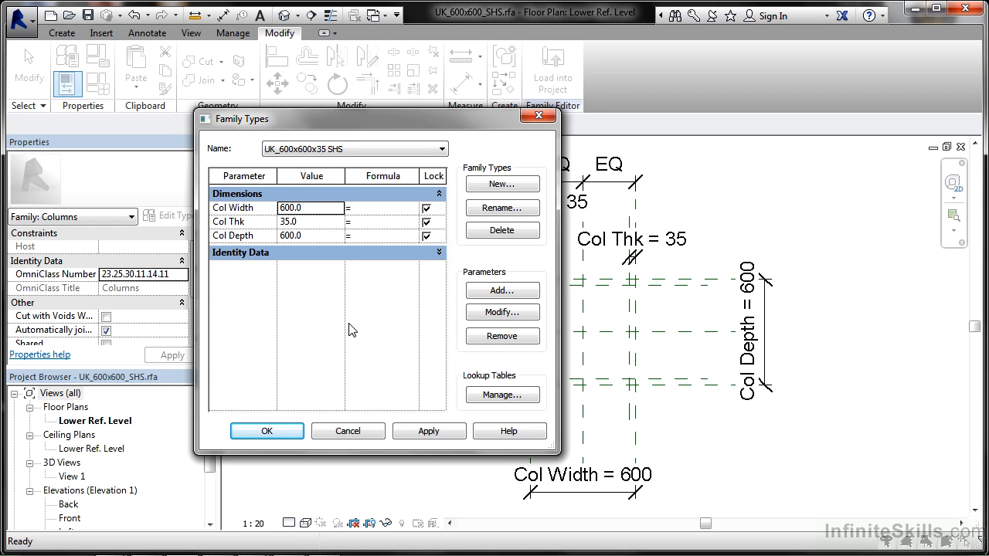
mouse_move(467, 19)
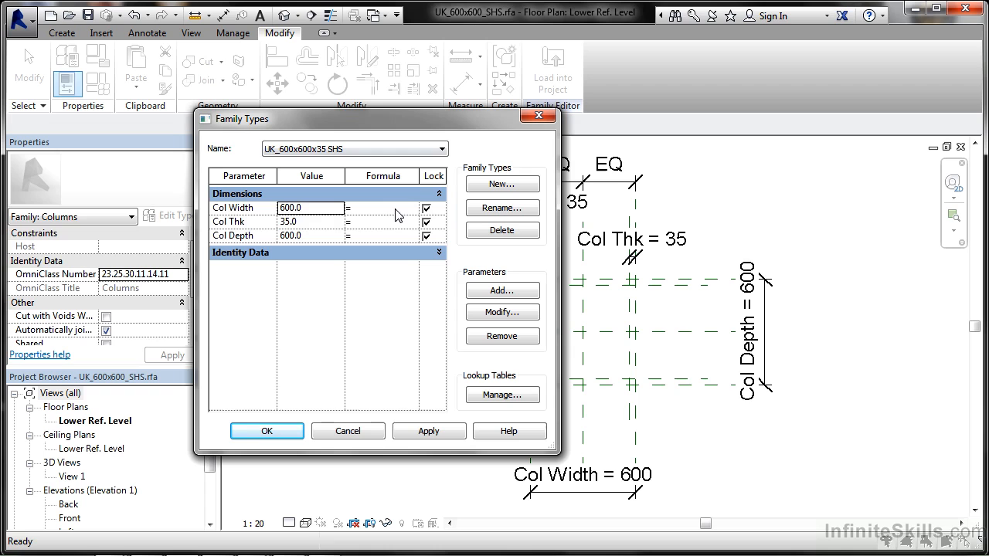
mouse_move(294, 240)
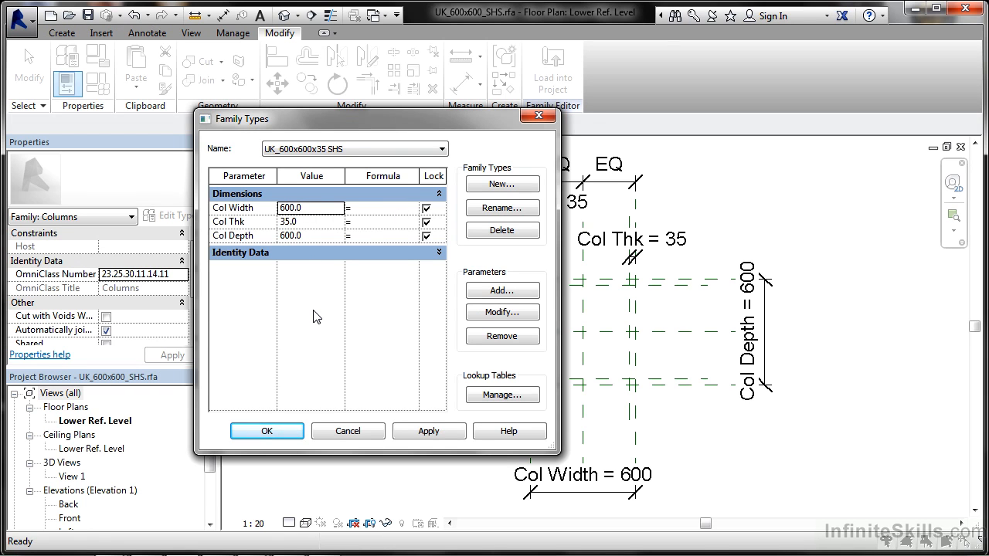
mouse_move(414, 279)
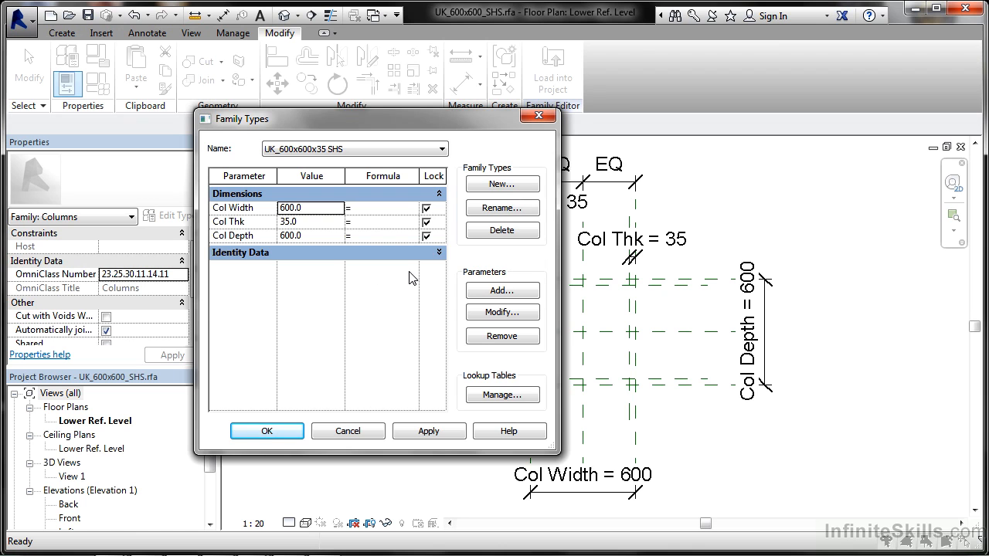
Add a second type UK_600x600x50 SHS and apply a Col Thk of 50 to it.
click(501, 184)
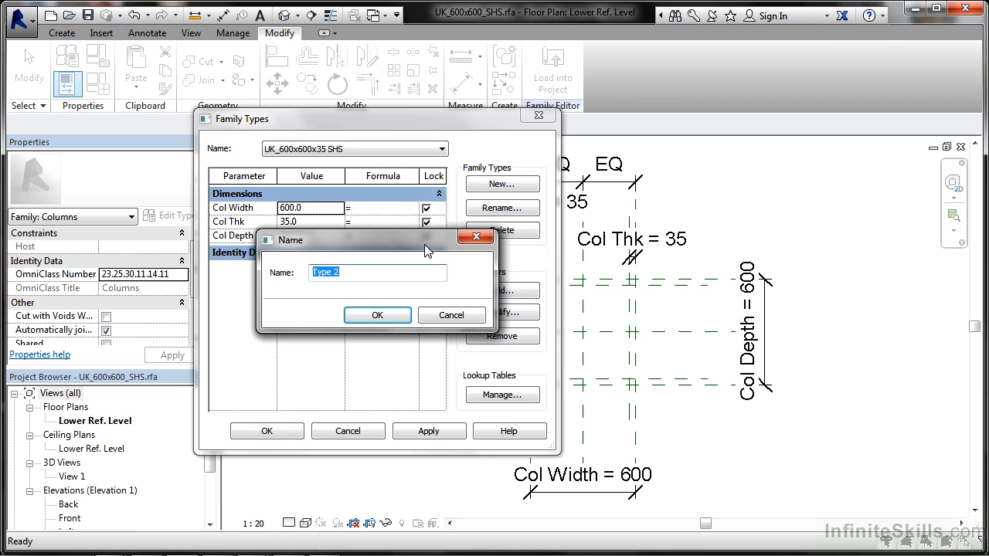
text(UK_)
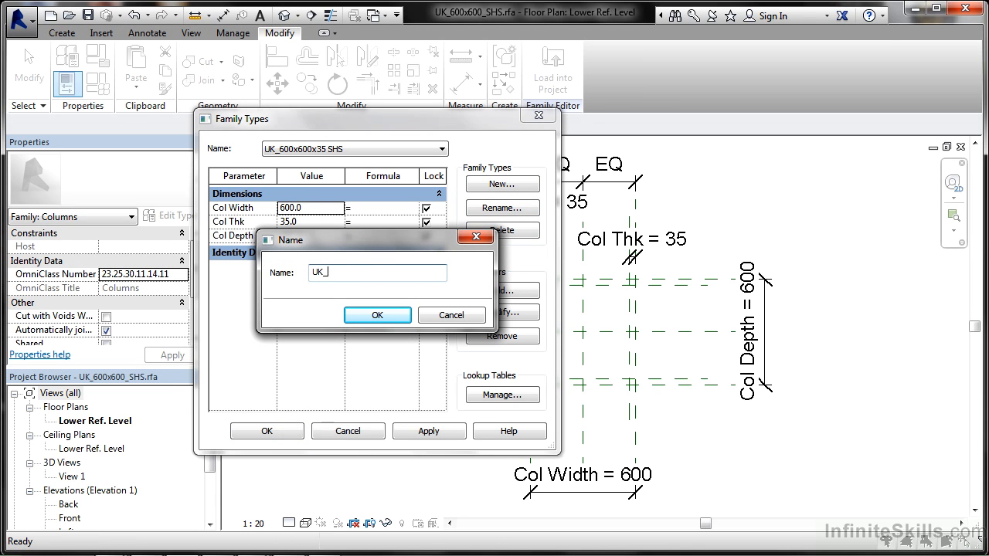
text(600)
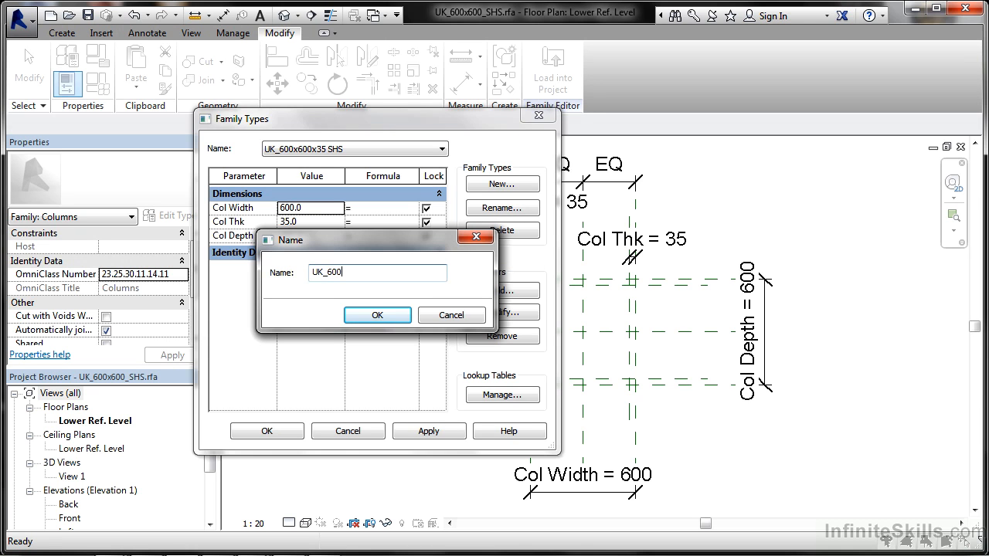
text(x600x50)
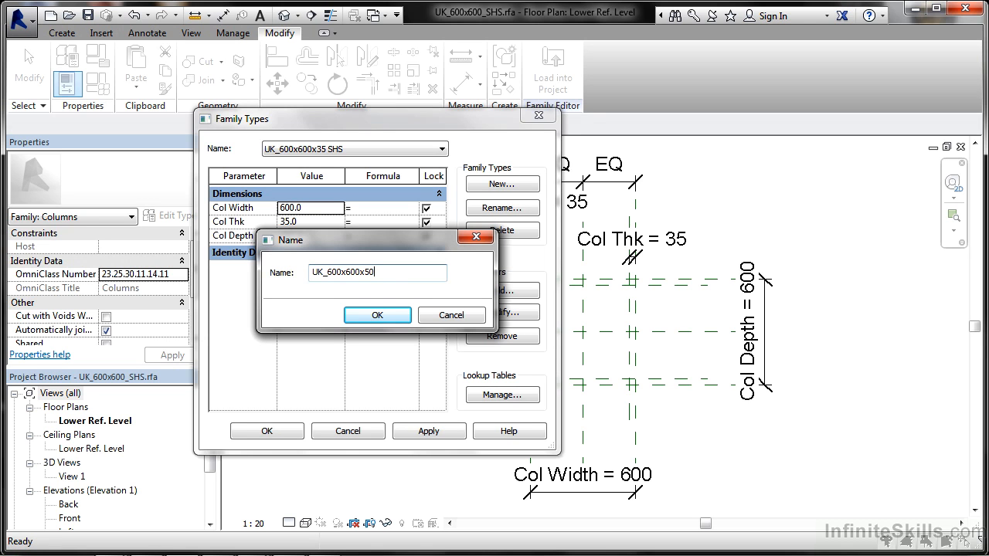
text(SHS)
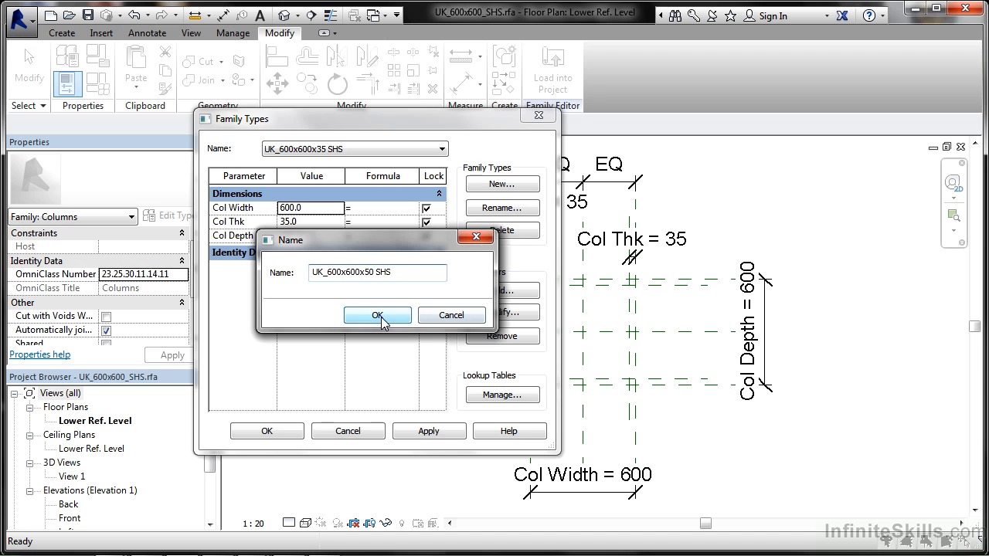
click(377, 315)
text(50)
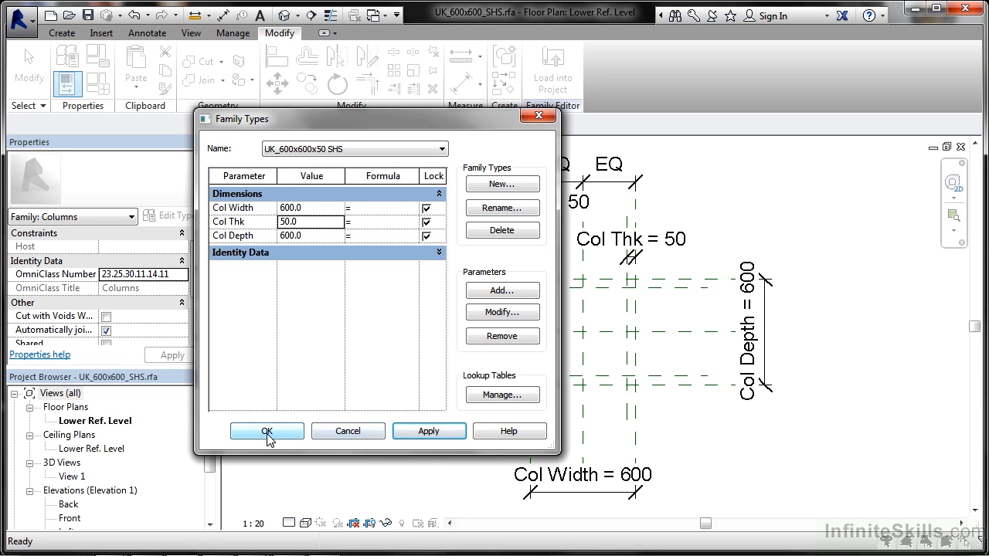
click(266, 431)
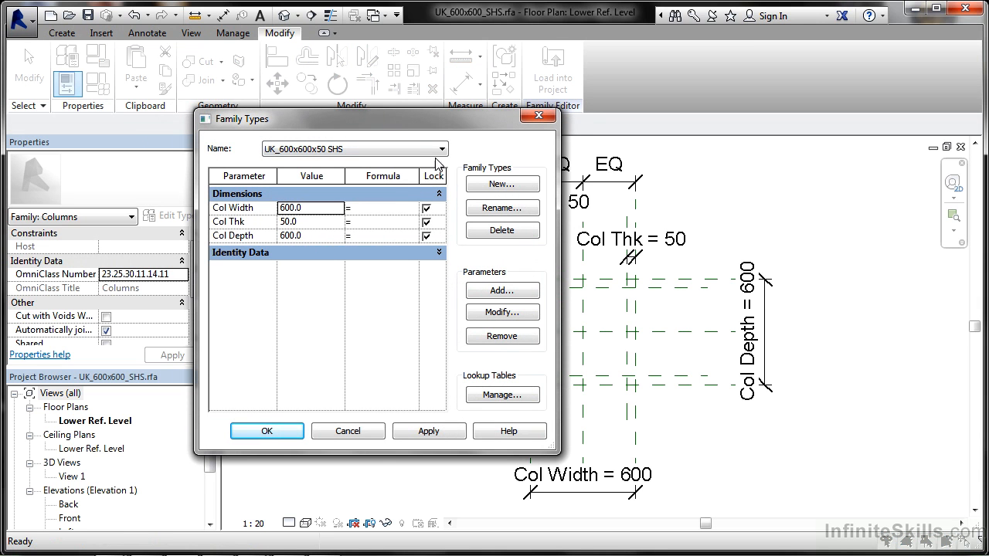
Make UK_600x600x35 SHS the current type again and apply.
click(354, 148)
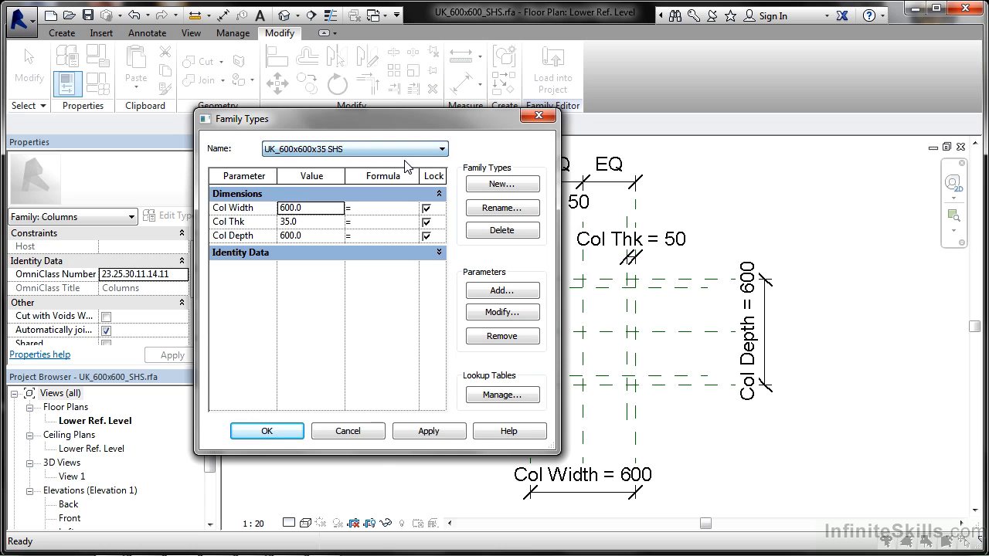
click(430, 432)
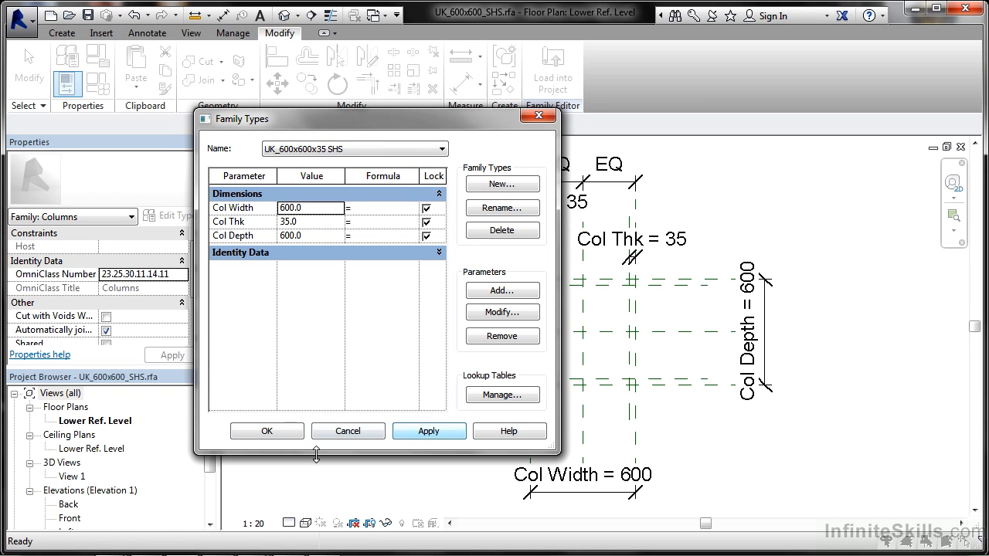
click(266, 432)
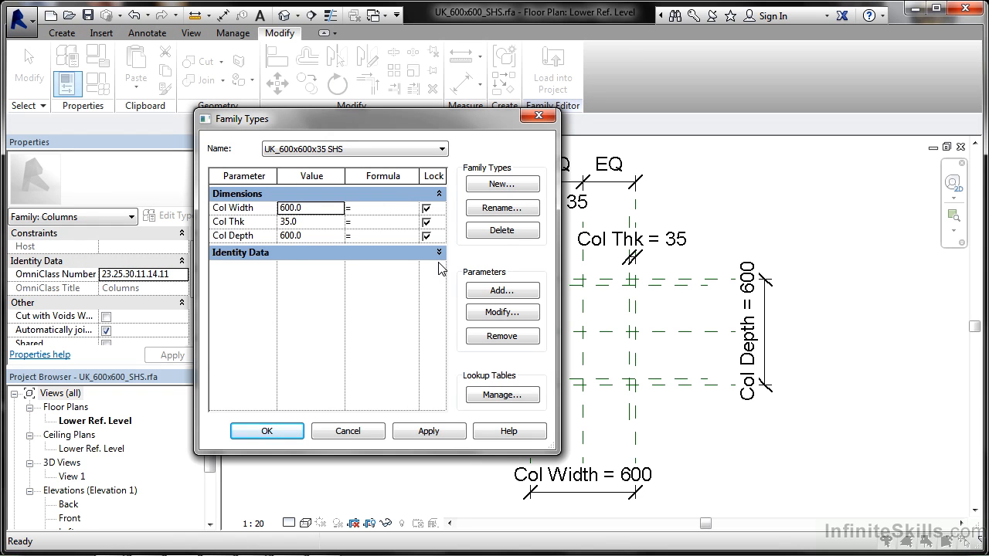
mouse_move(395, 366)
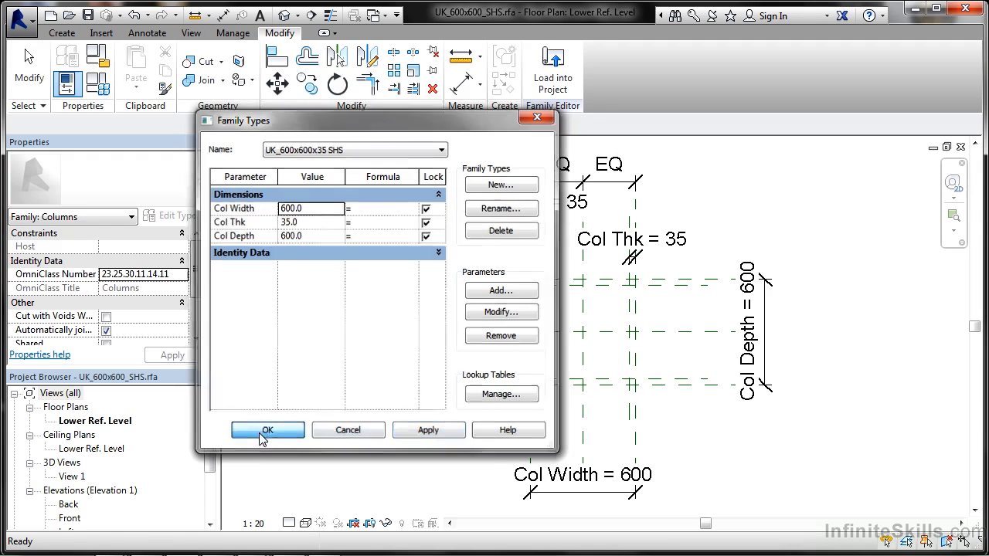
Close Family Types and switch to the Back elevation view with Upper Ref Level at 4000.
click(268, 430)
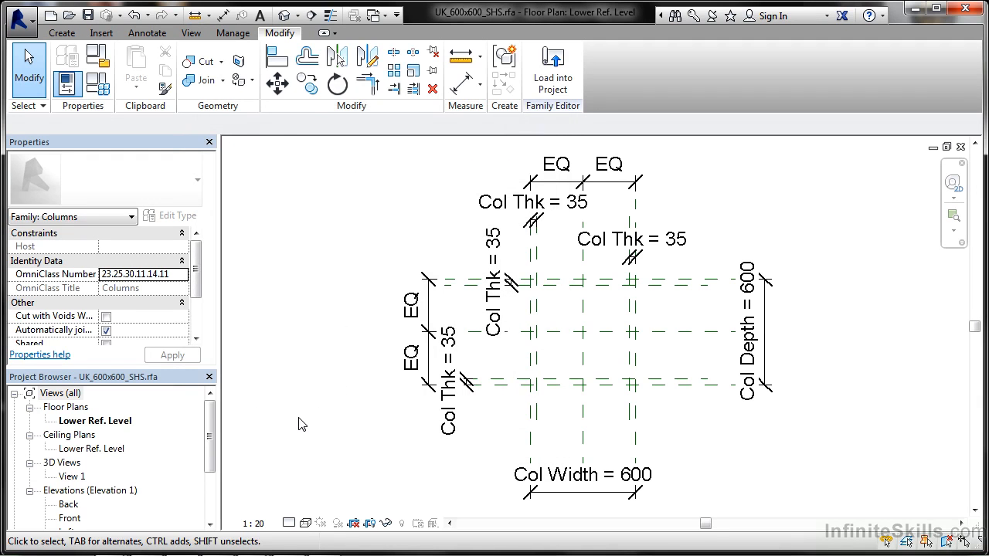
scroll(down, 3)
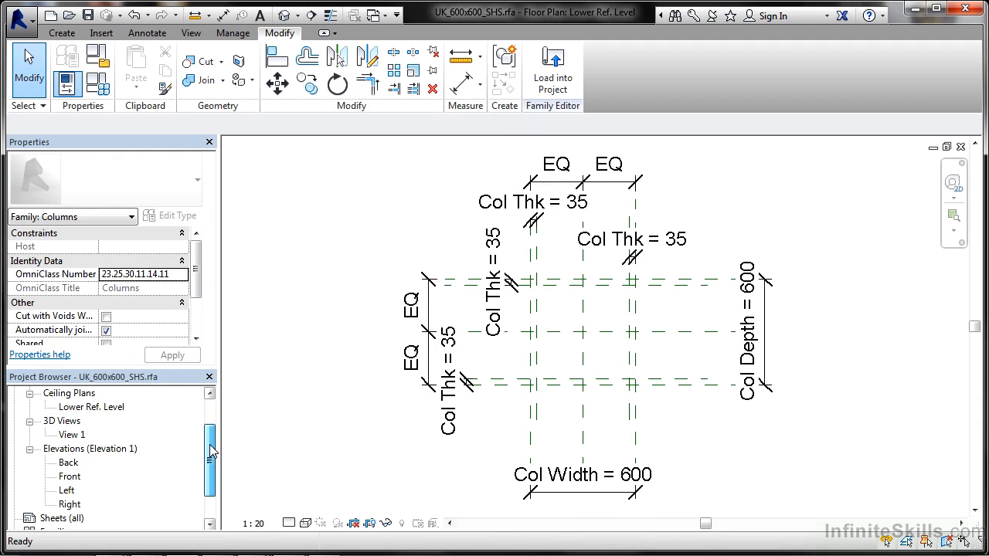
double_click(68, 462)
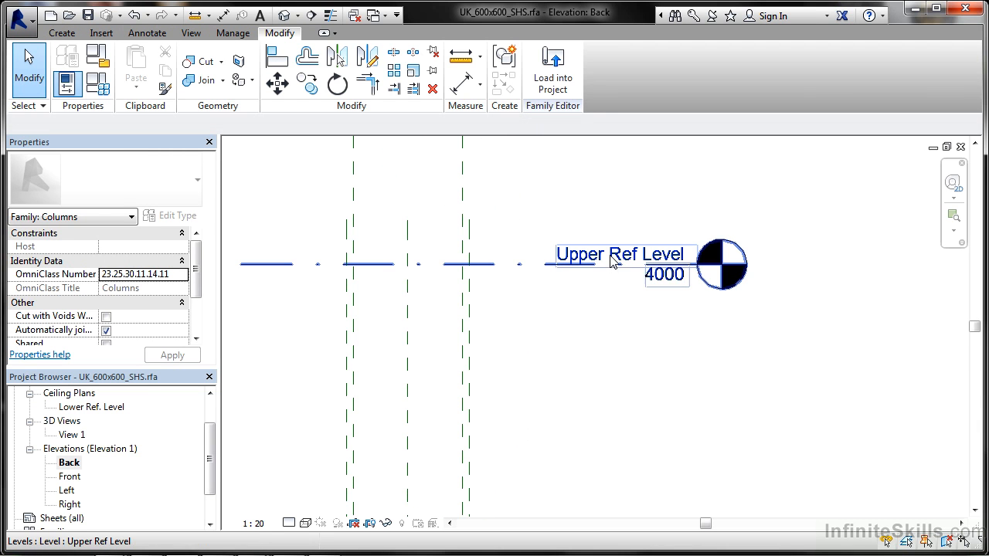
mouse_move(637, 290)
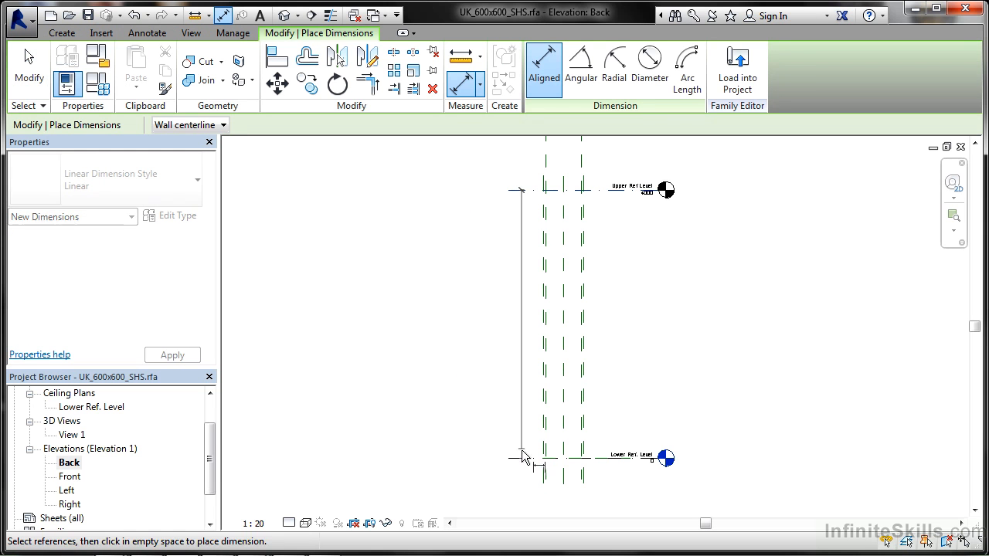
Place the 4000 height dimension between reference levels and label it with a new Col Height parameter.
click(516, 441)
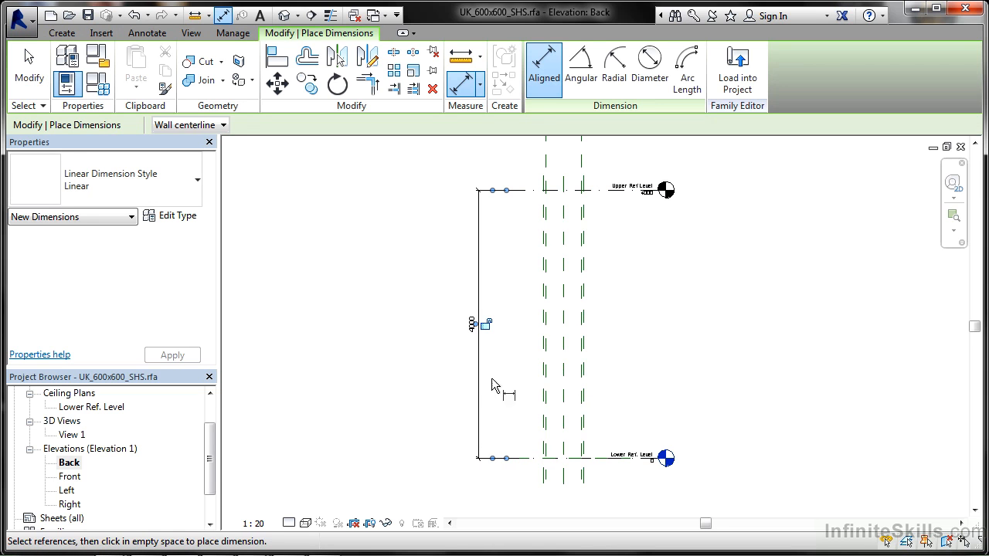
mouse_move(531, 385)
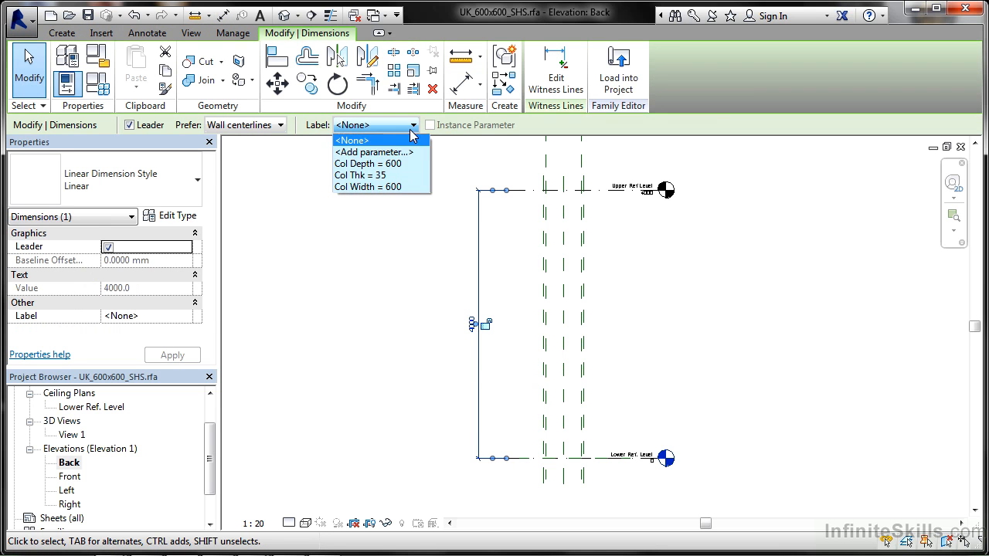
click(374, 151)
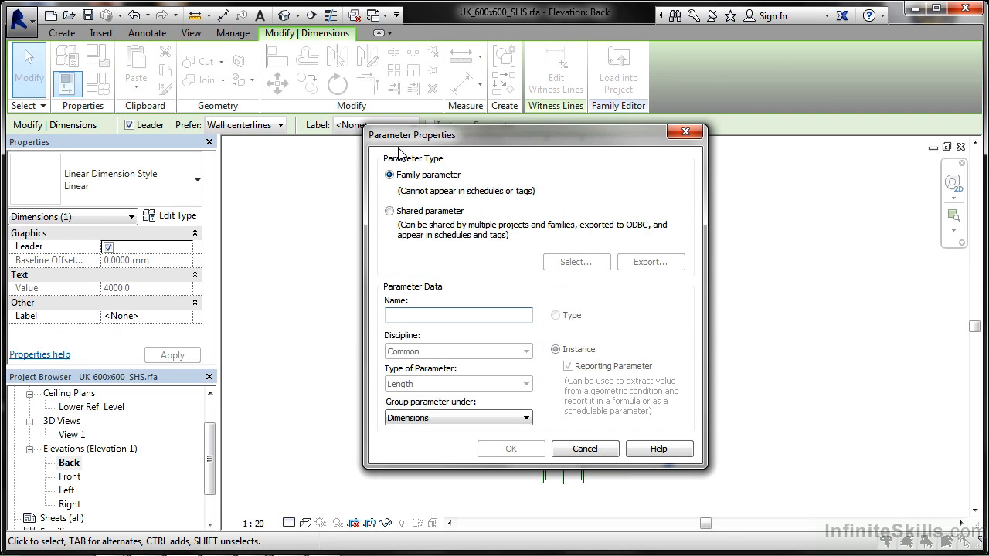
mouse_move(402, 315)
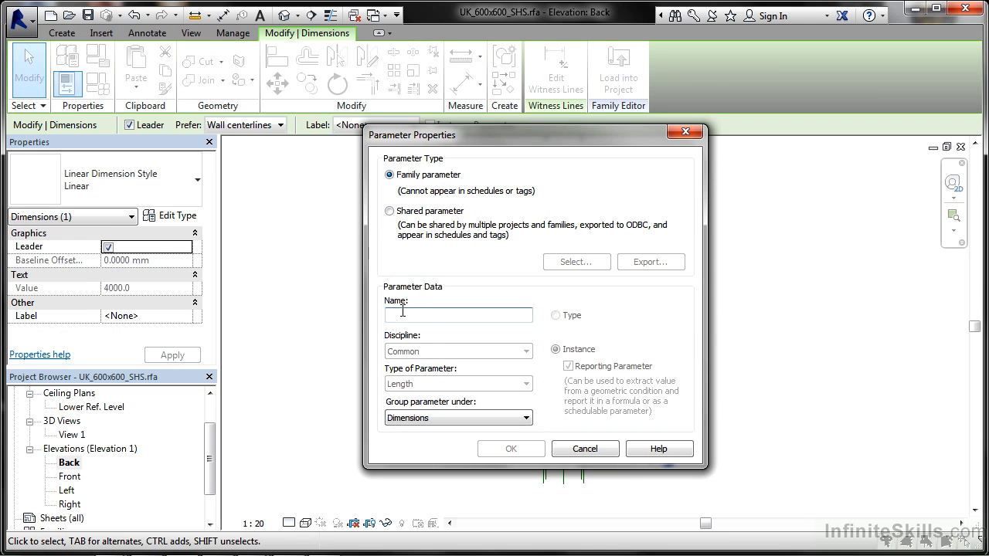
text(Col Height)
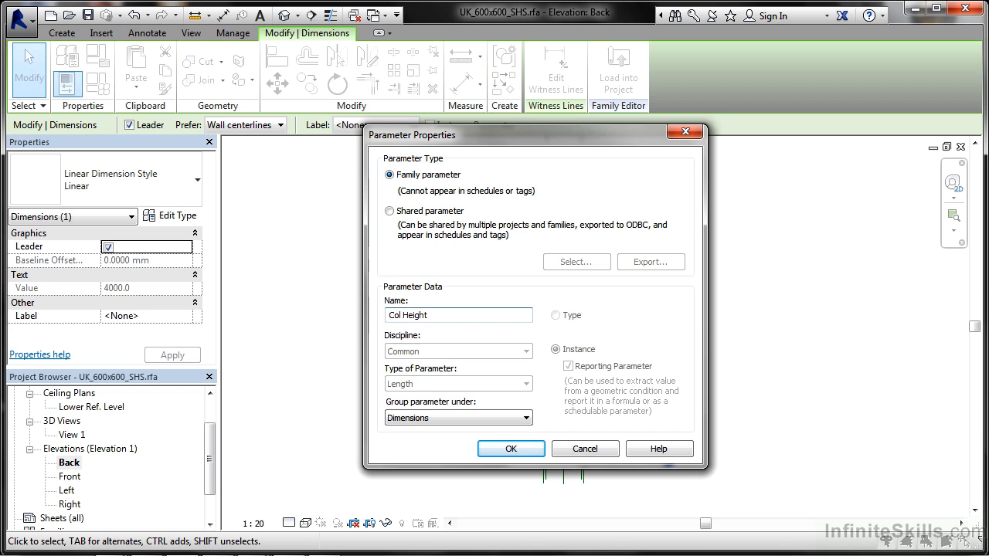
click(510, 448)
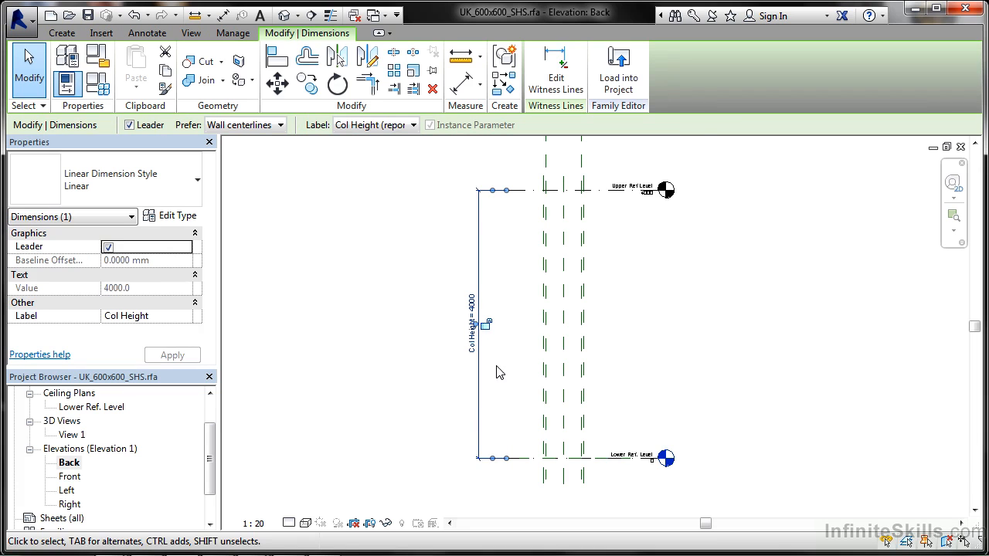
mouse_move(379, 331)
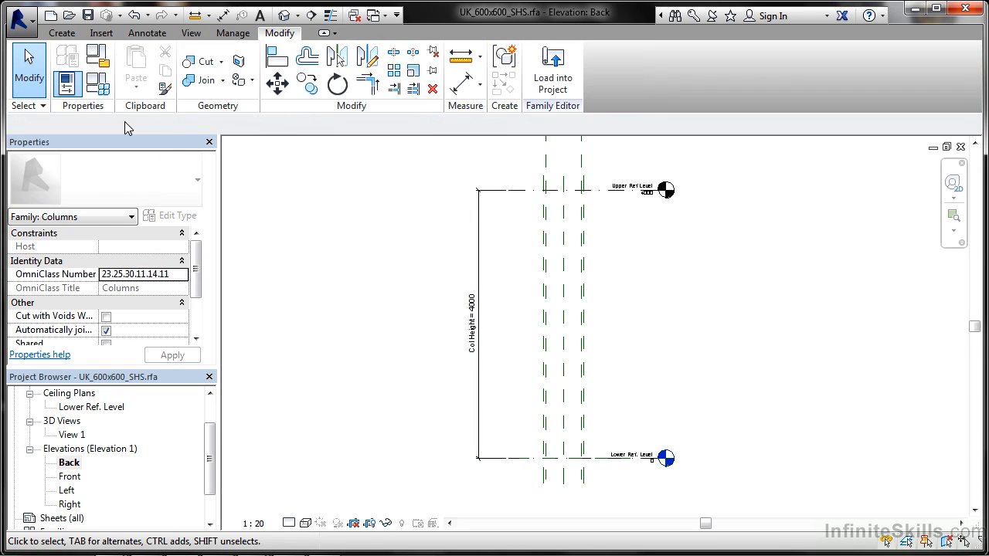
mouse_move(93, 108)
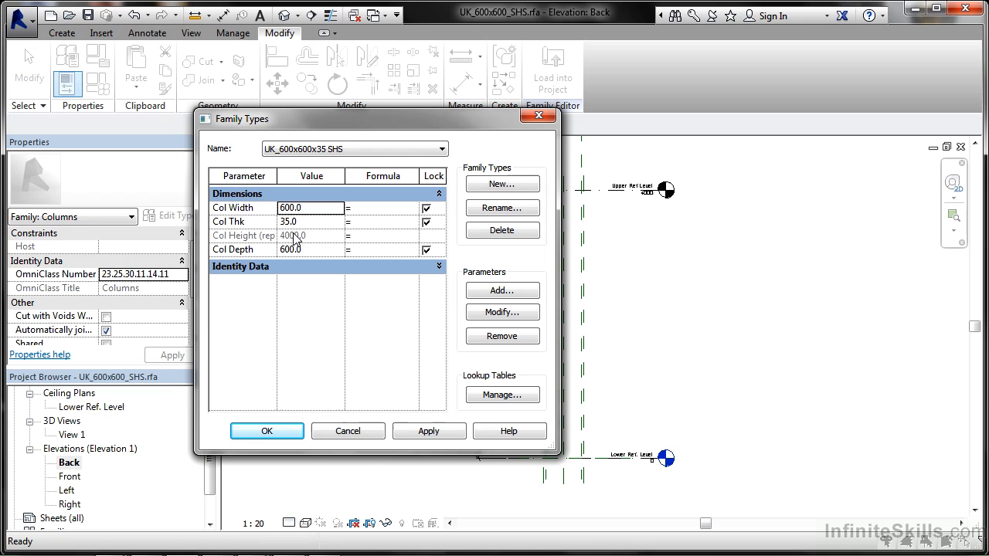
mouse_move(276, 244)
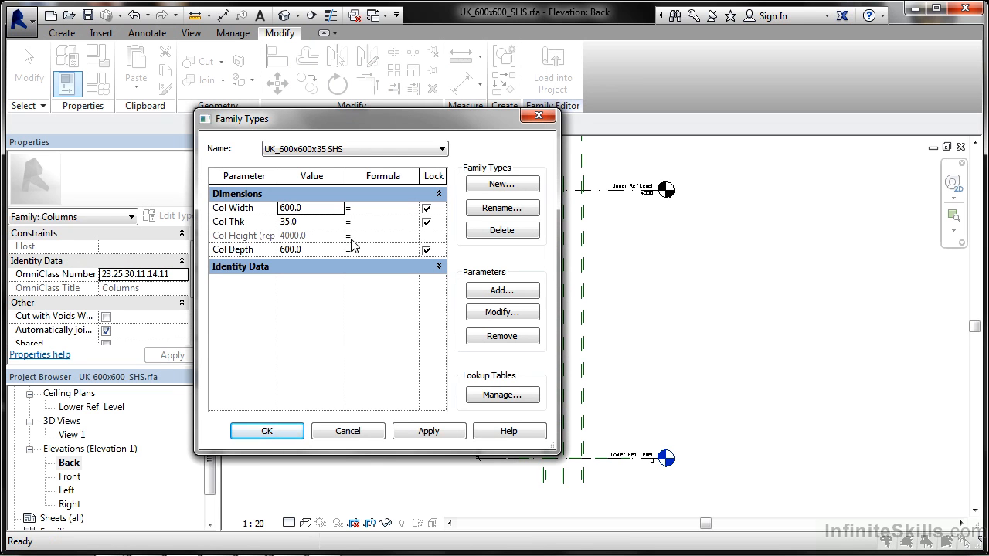
mouse_move(430, 432)
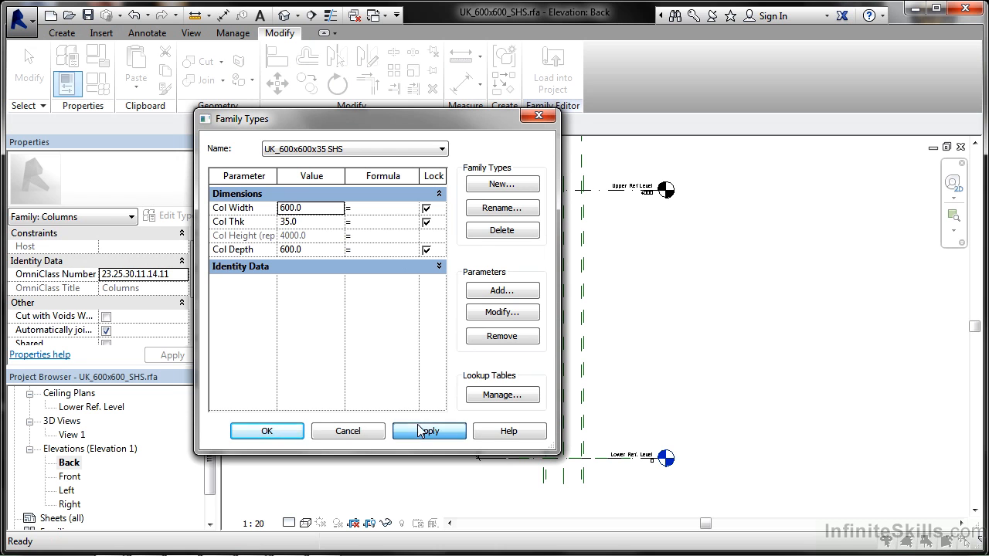
click(265, 432)
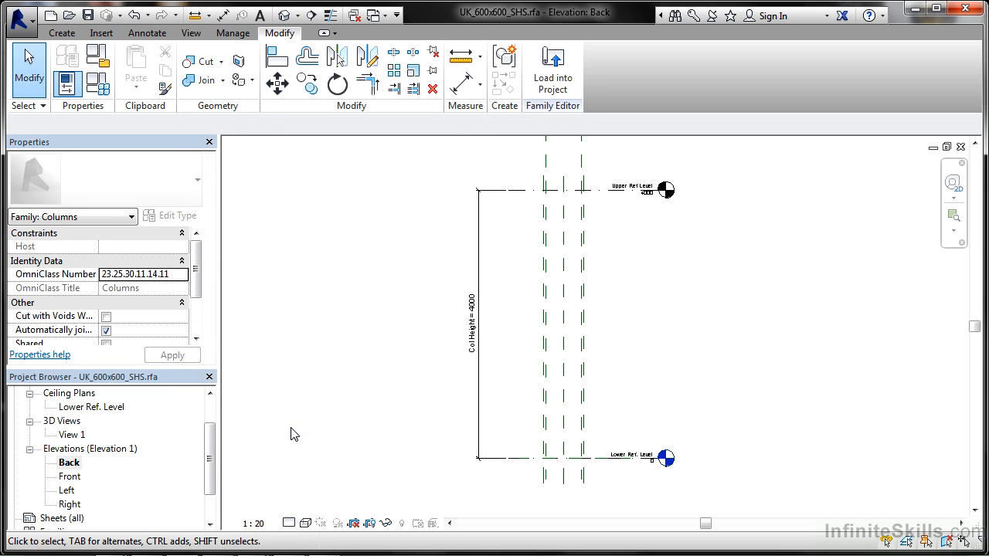
click(473, 320)
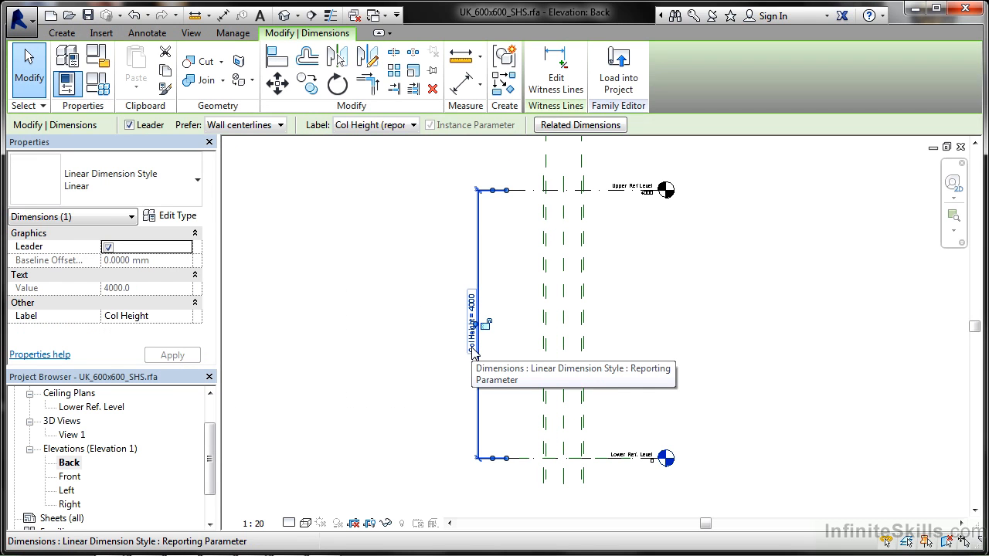
mouse_move(451, 240)
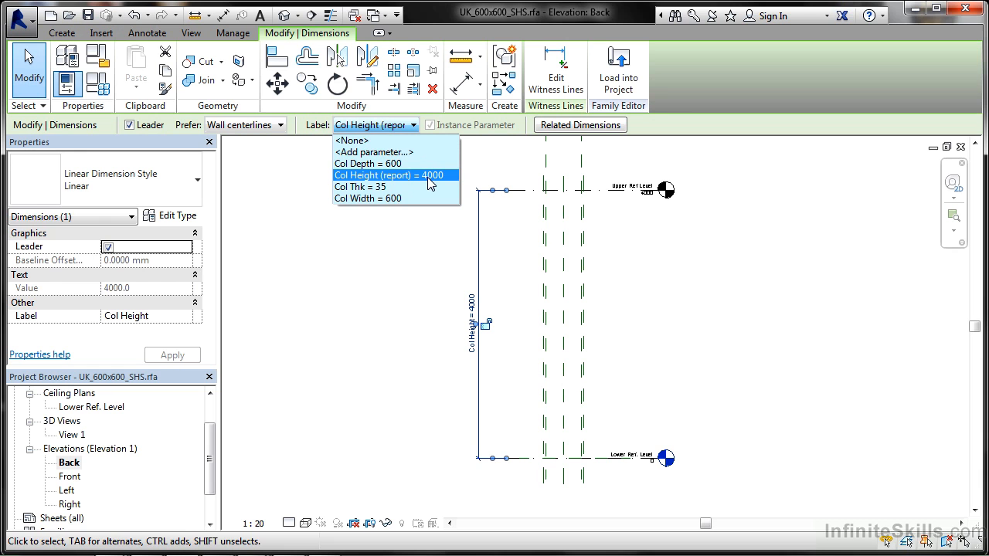
click(396, 175)
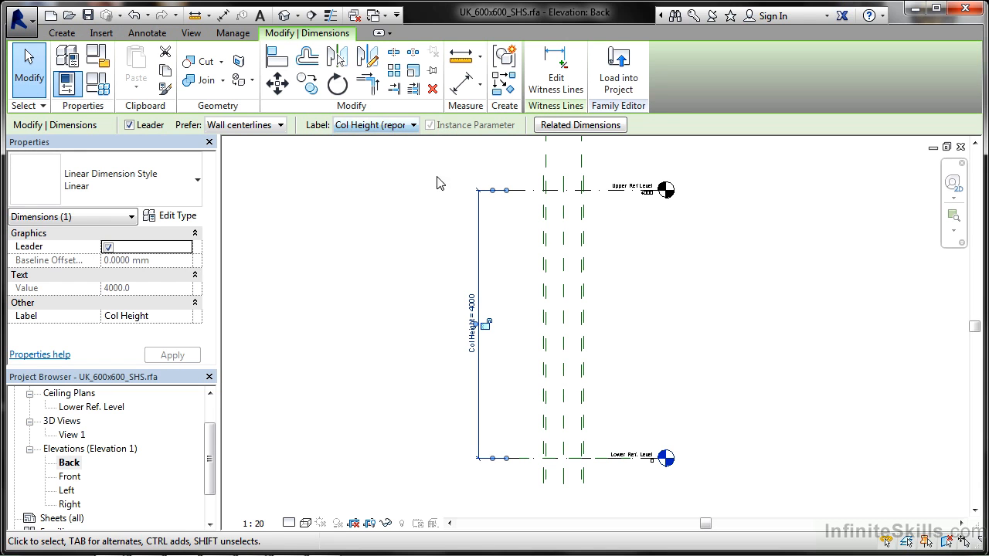
click(651, 192)
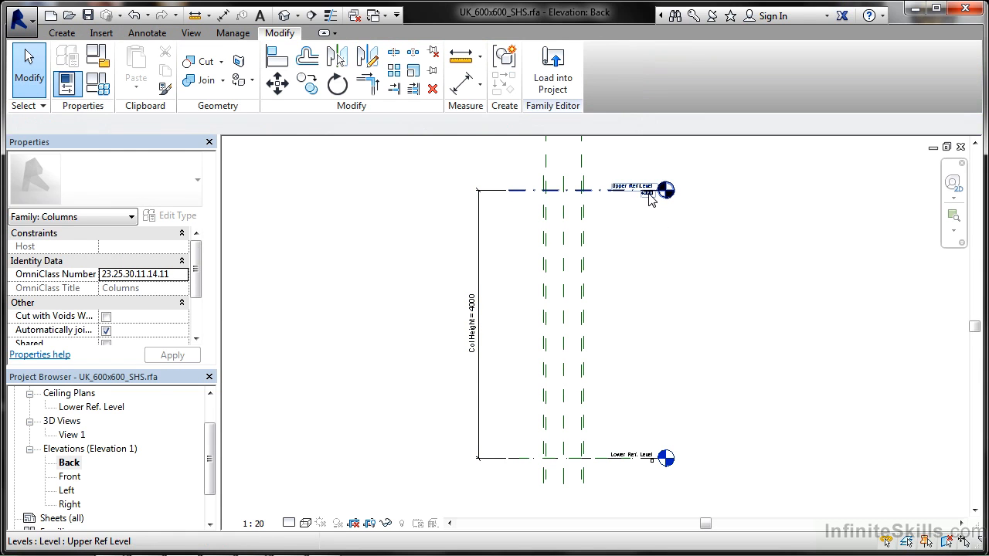
Set Upper Ref Level to 3000 so Col Height reads 3000, then confirm in Family Types.
click(631, 190)
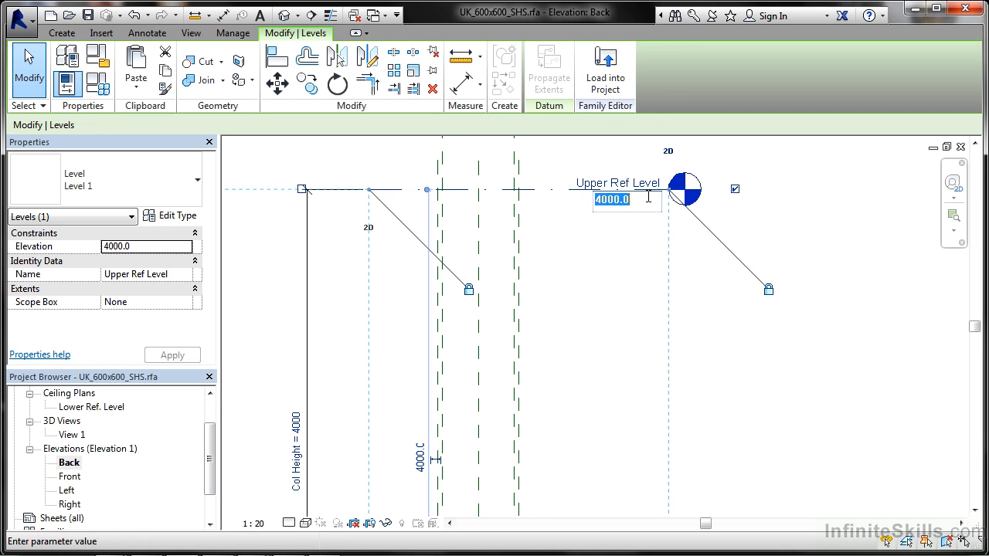
text(3000)
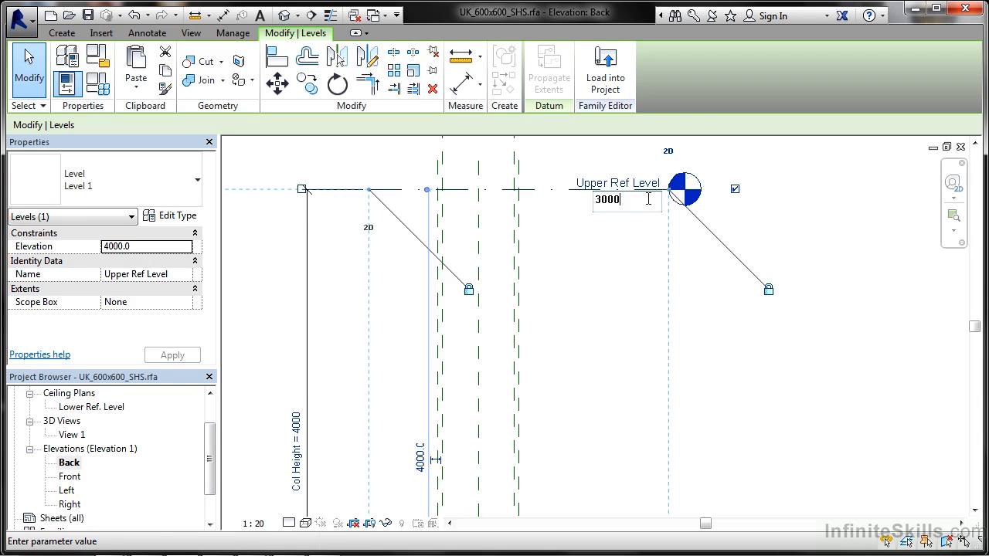
key(Return)
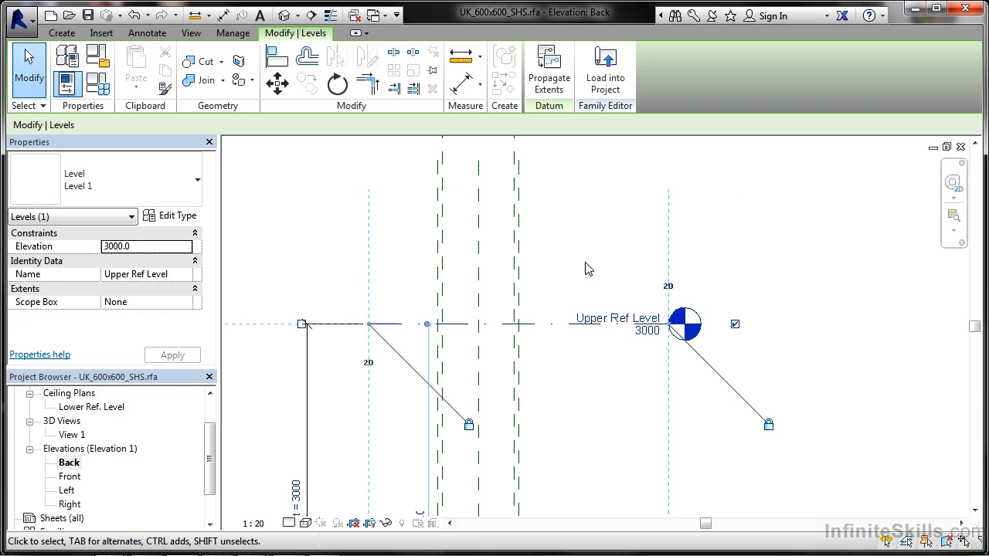
mouse_move(661, 382)
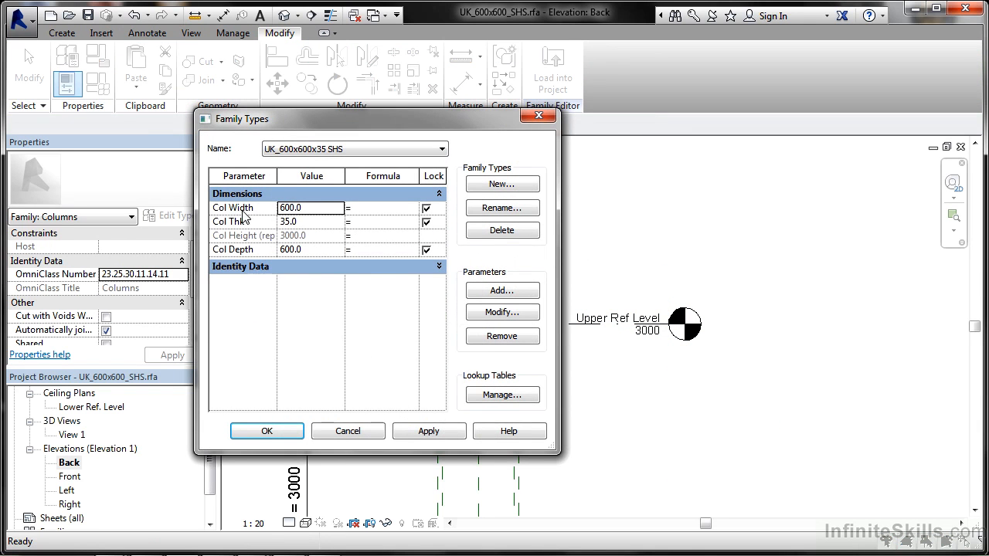
mouse_move(308, 238)
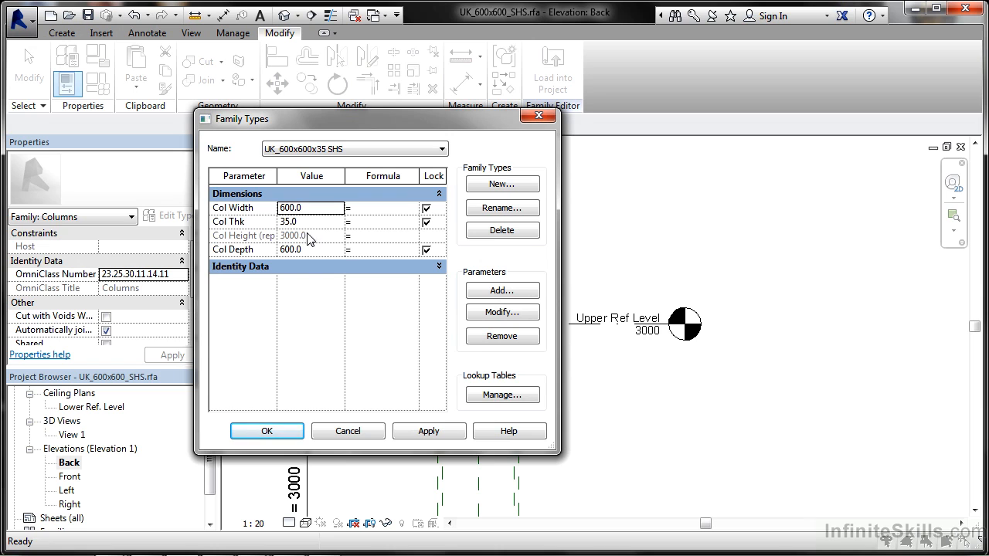
mouse_move(357, 289)
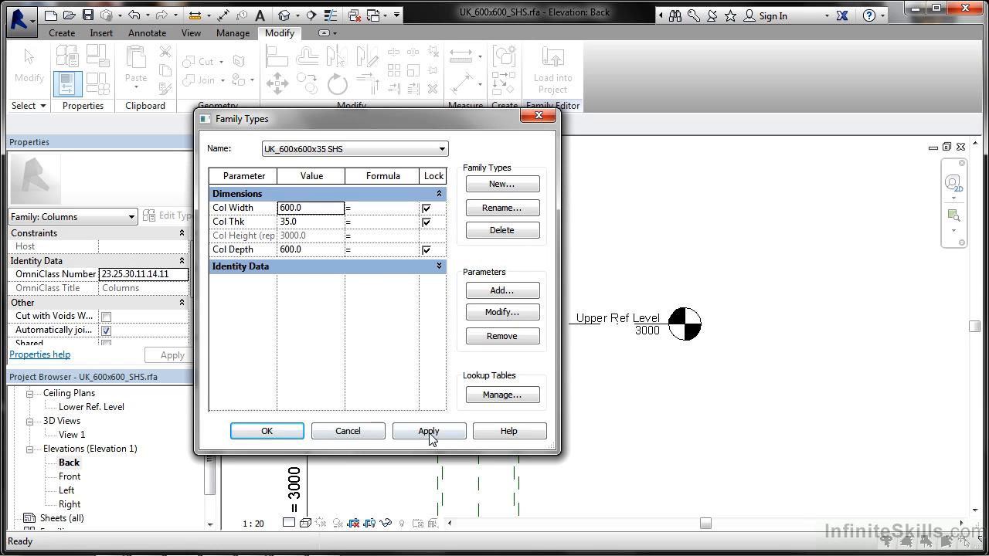
click(266, 431)
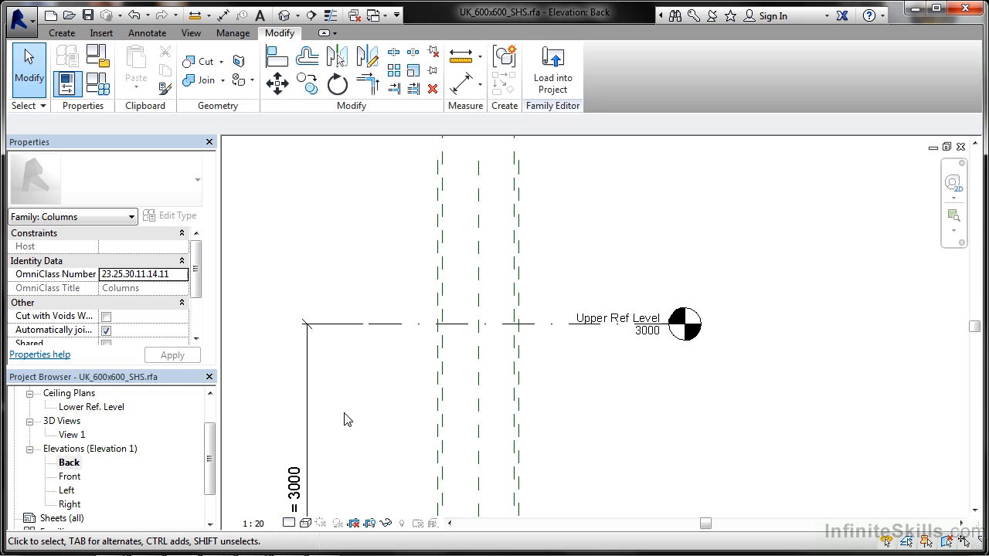
mouse_move(202, 397)
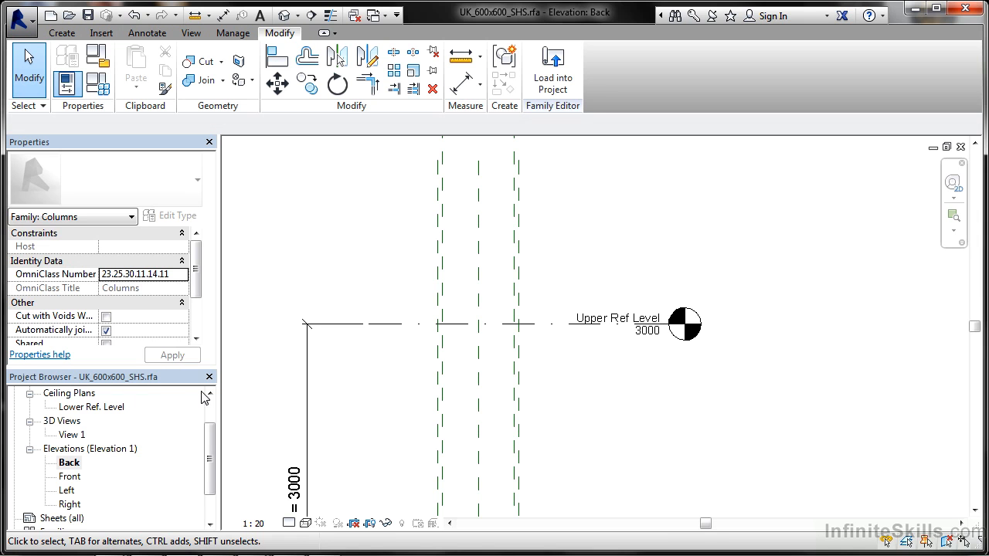
Return to the Lower Ref. Level ceiling plan and clear the selected thickness dimension.
double_click(92, 407)
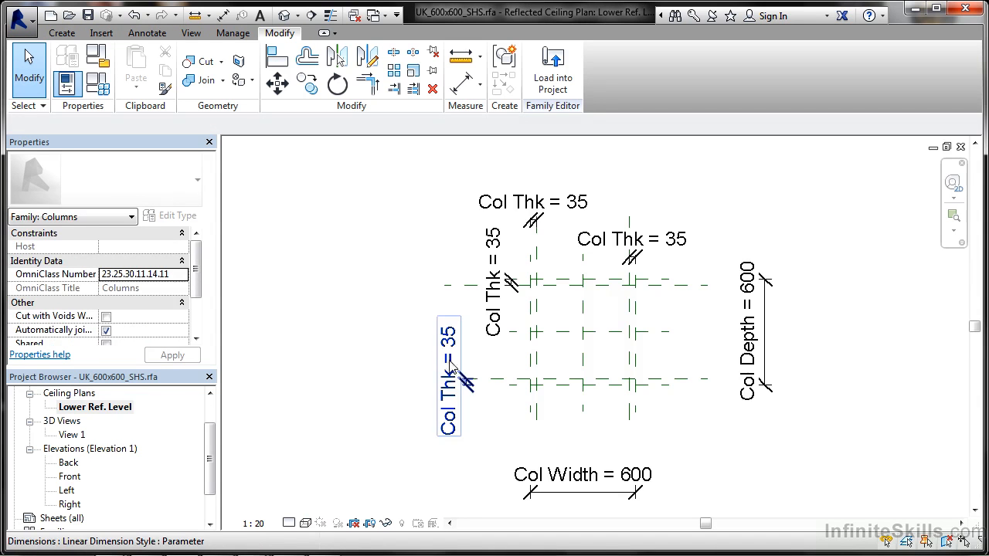
click(384, 281)
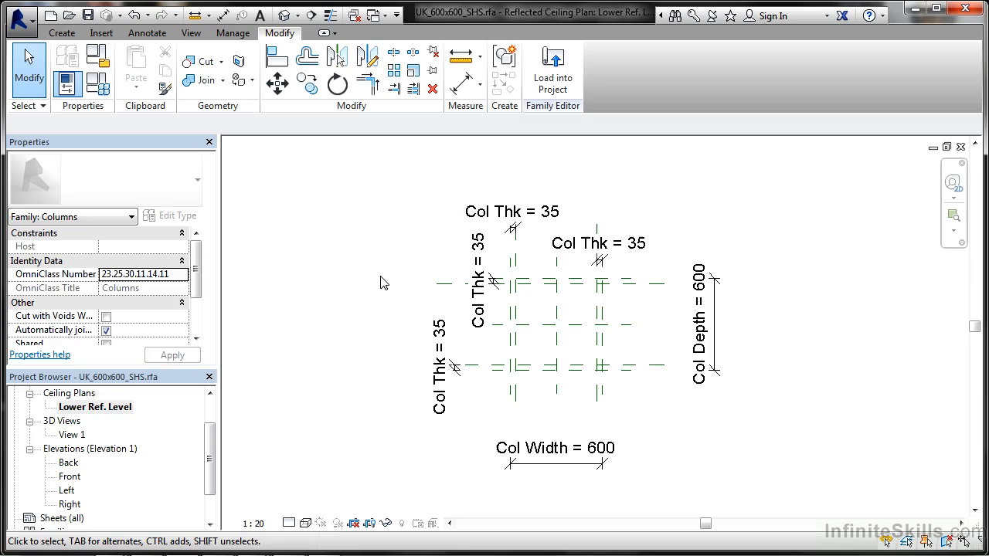
mouse_move(671, 262)
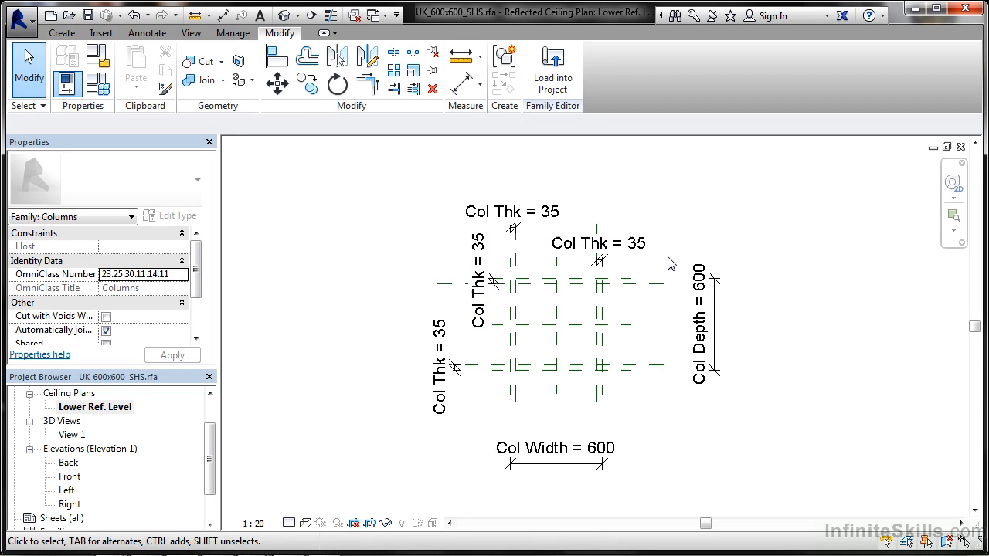
mouse_move(414, 290)
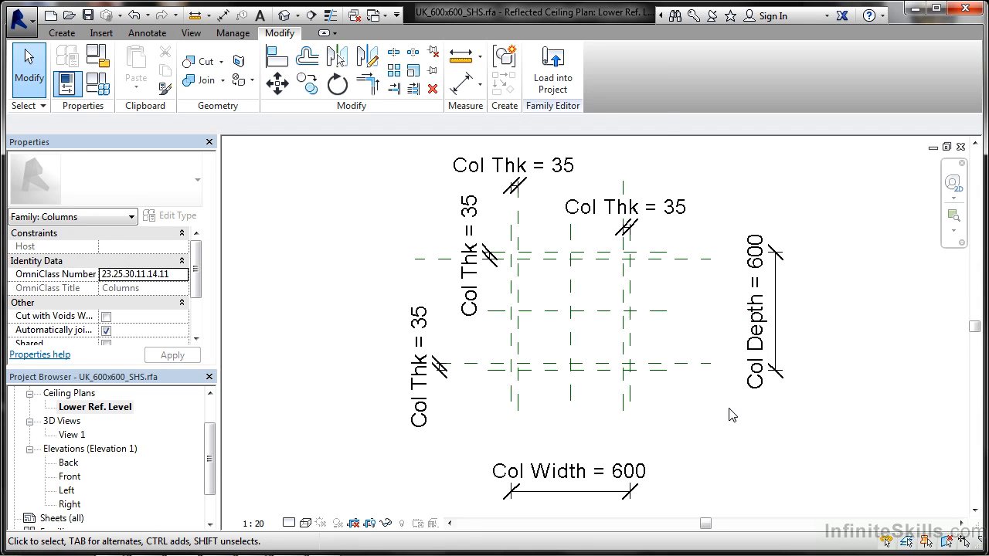
mouse_move(711, 417)
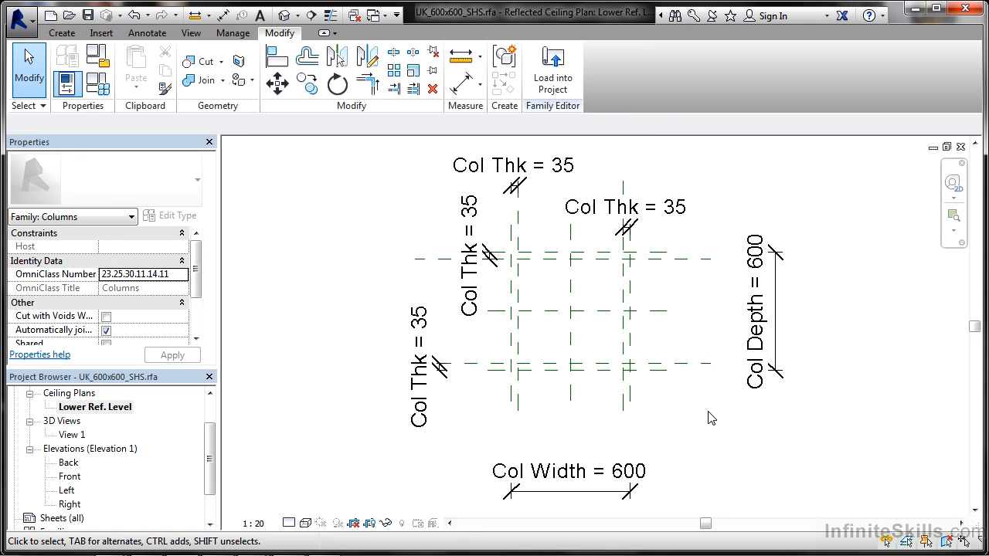